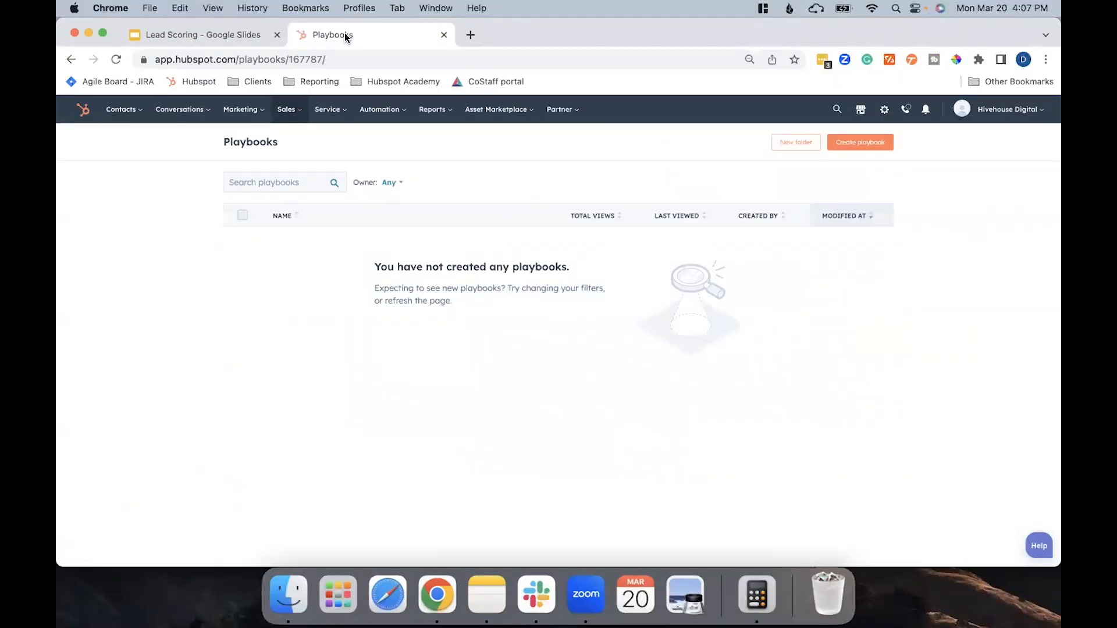
- Bring up the Playbooks page, which lists no playbooks yet
click(285, 109)
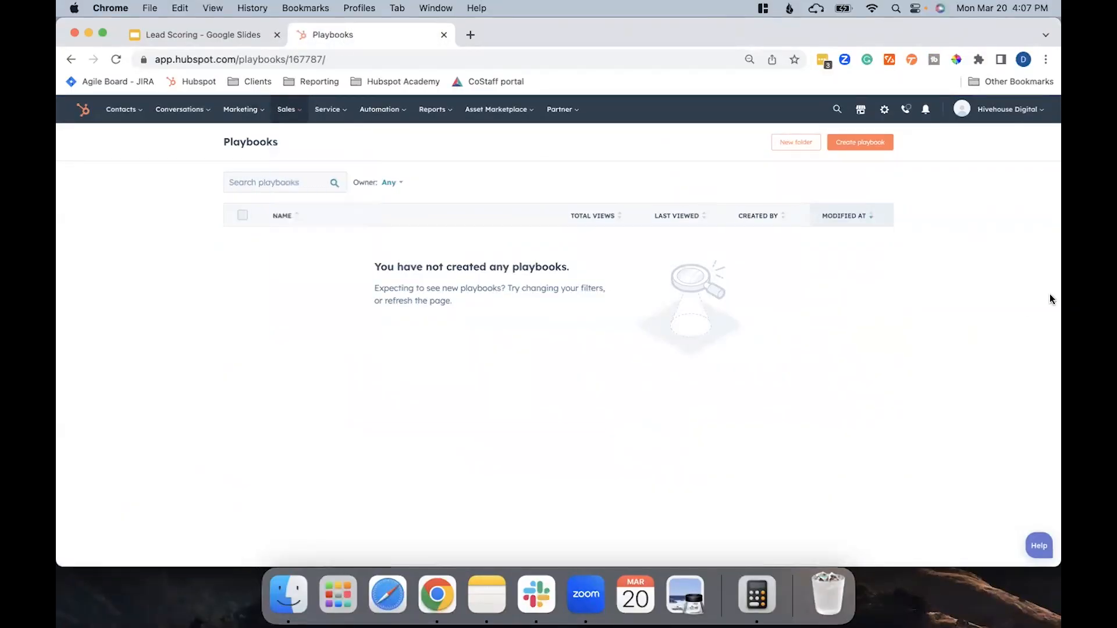
- Create a blank playbook from scratch titled 'Tech Tip Playbook'
click(860, 142)
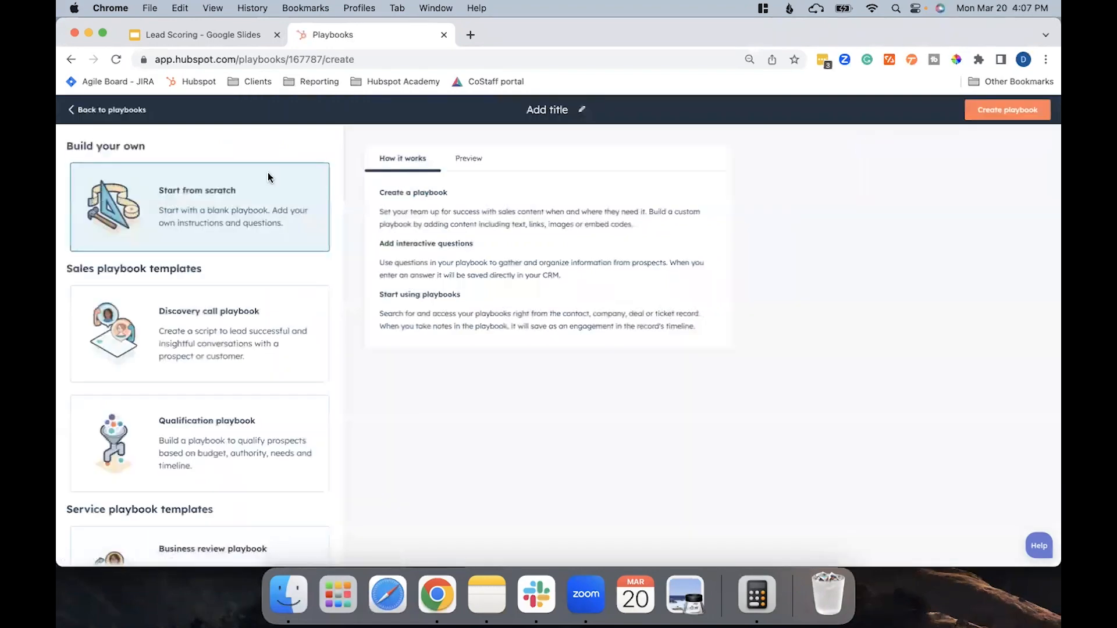
mouse_move(219, 197)
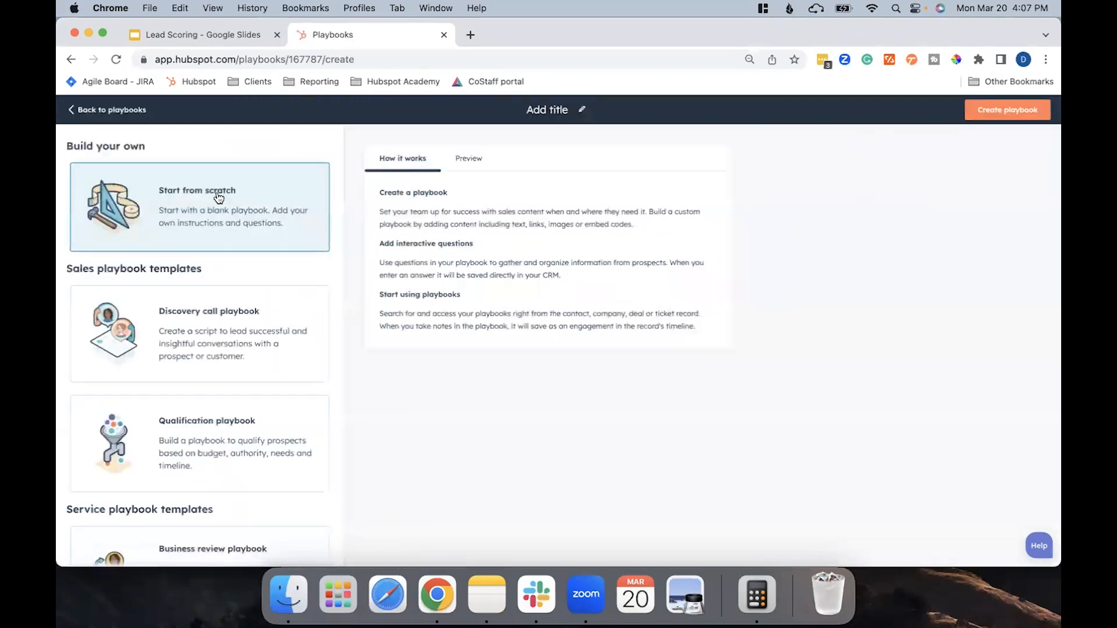
scroll(down, 3)
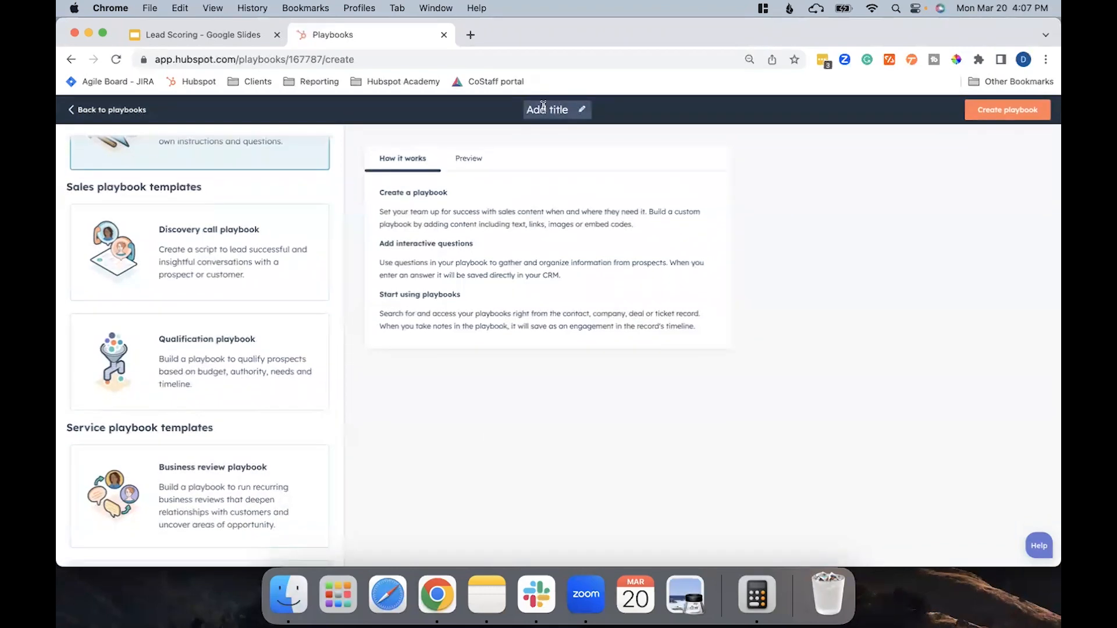
text(Tech)
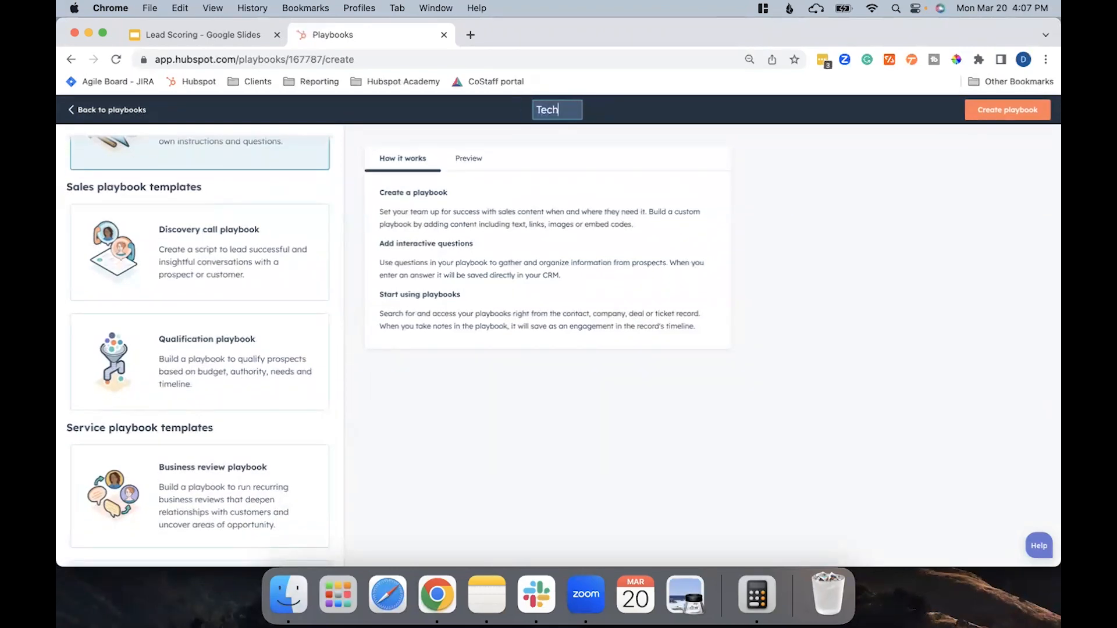
text(Tip Playbook)
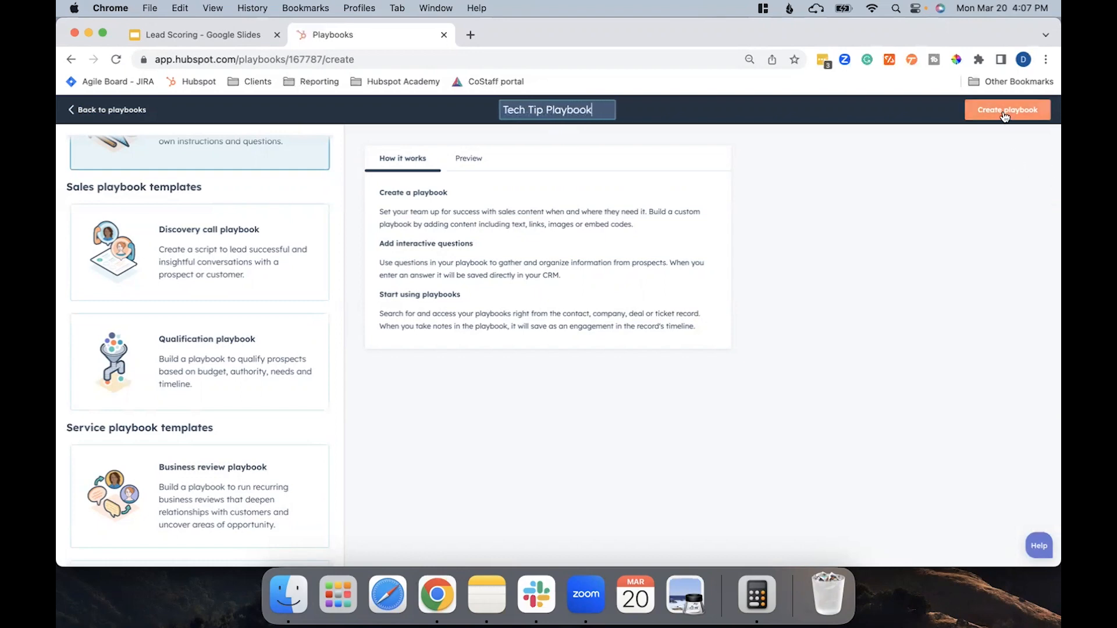
click(1006, 110)
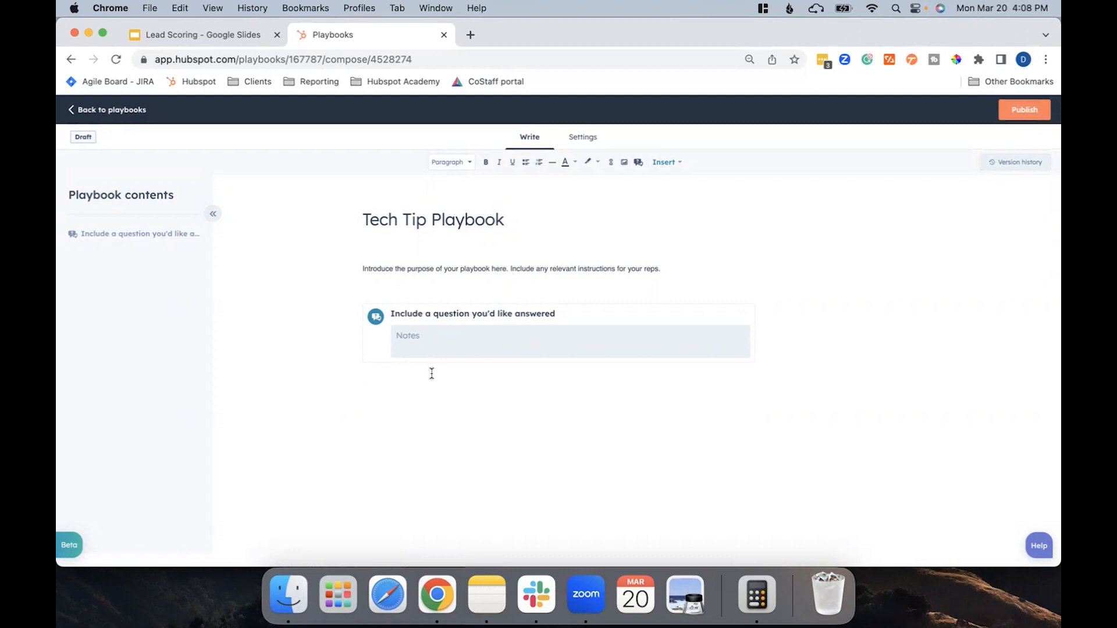
click(363, 376)
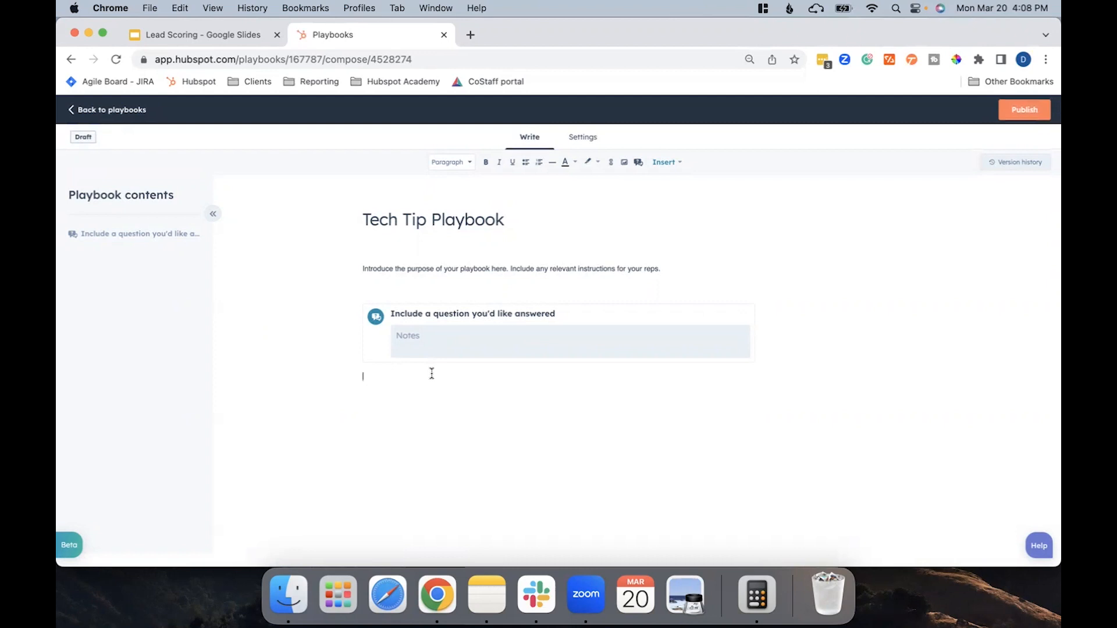
mouse_move(545, 333)
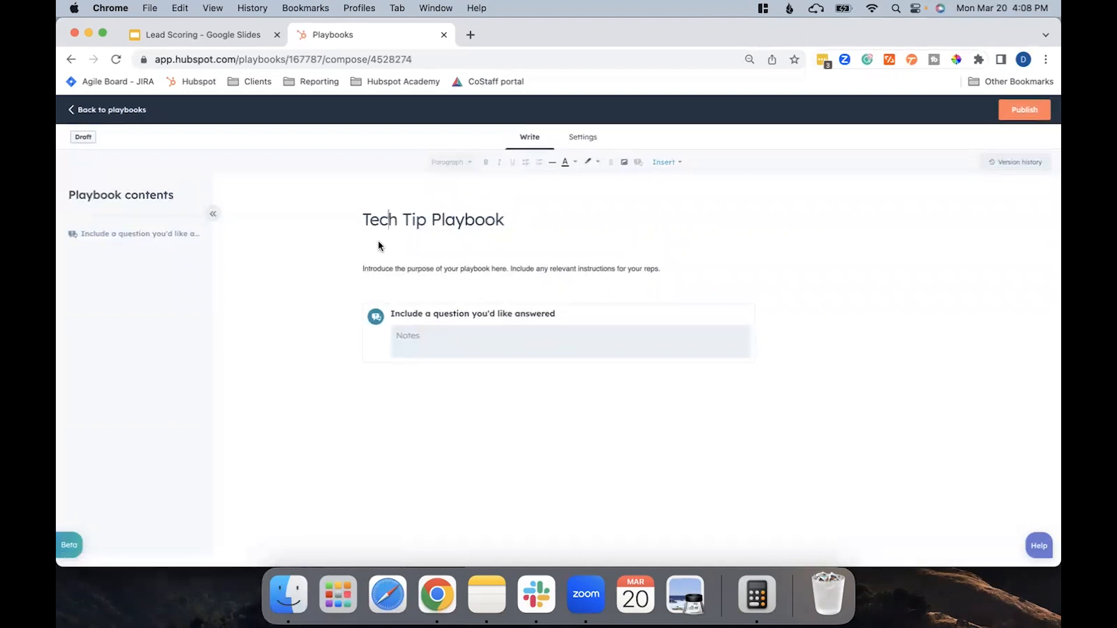
mouse_move(666, 261)
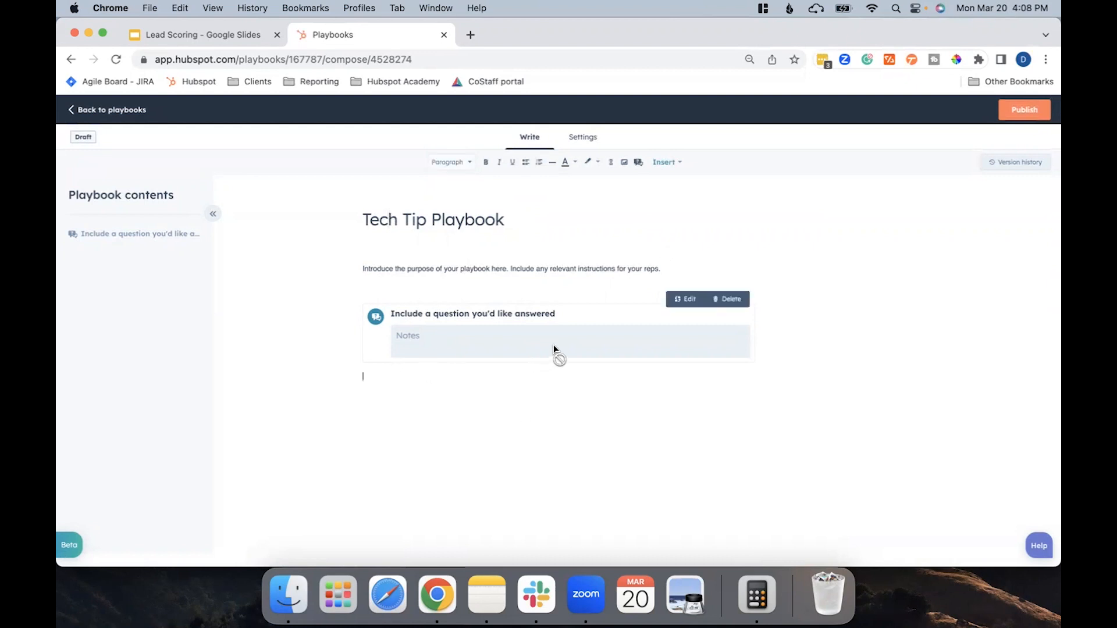
mouse_move(638, 162)
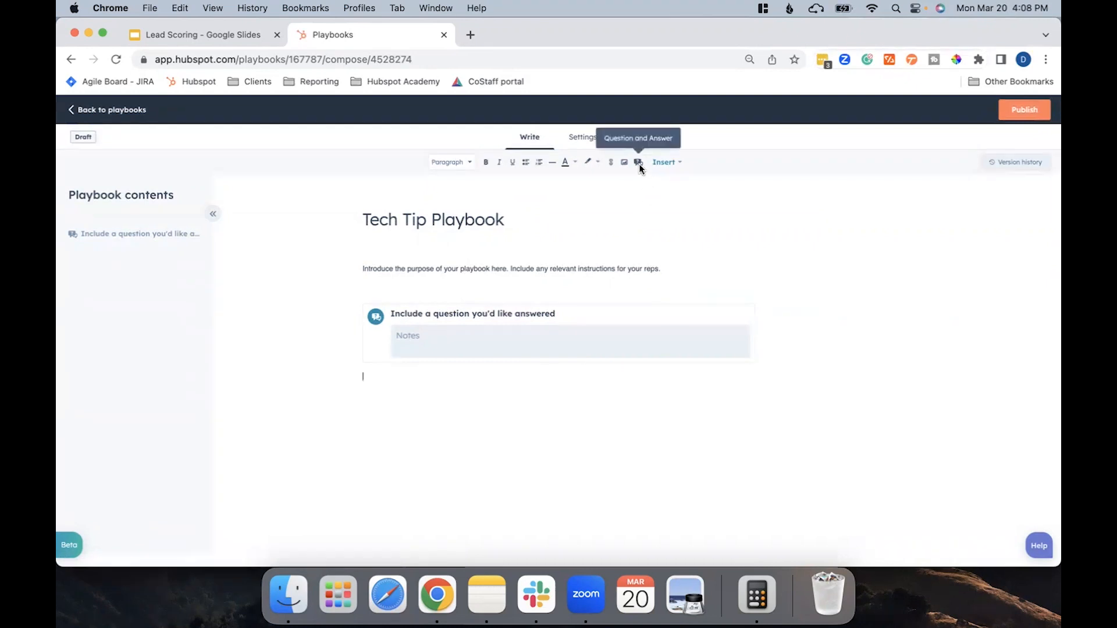
- Add and save the open-text question 'What are your company goals?'
click(638, 162)
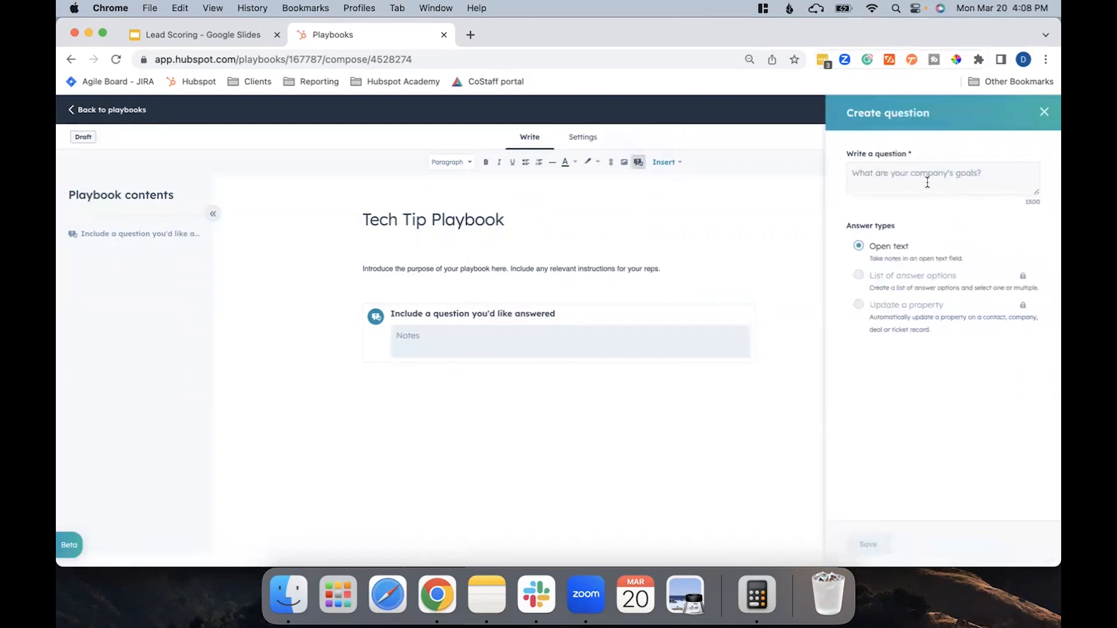
text(What)
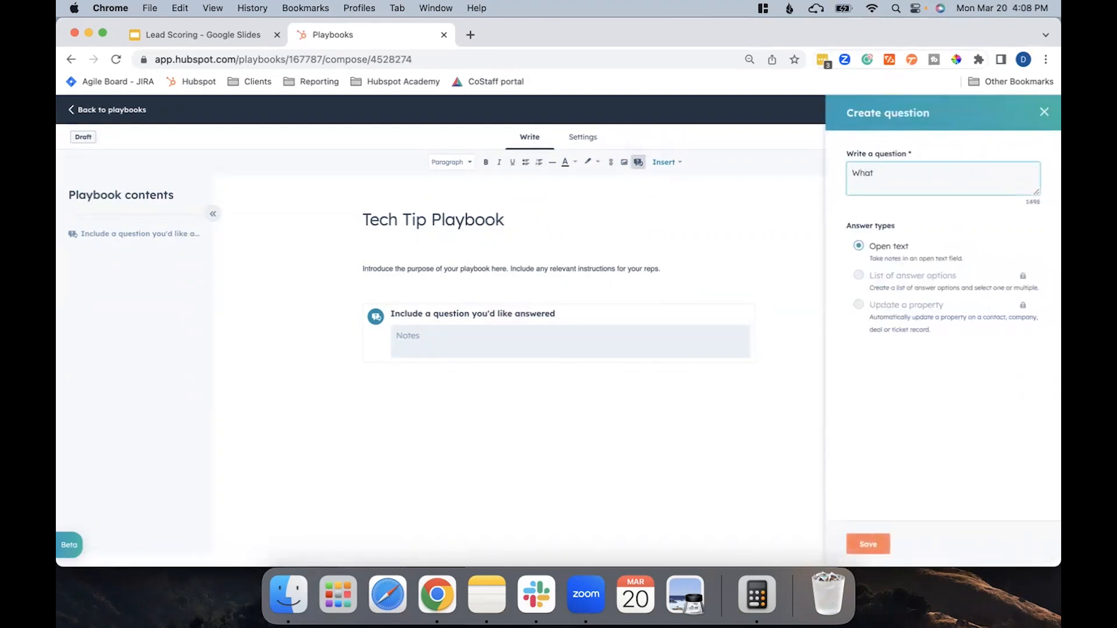
text(are your company)
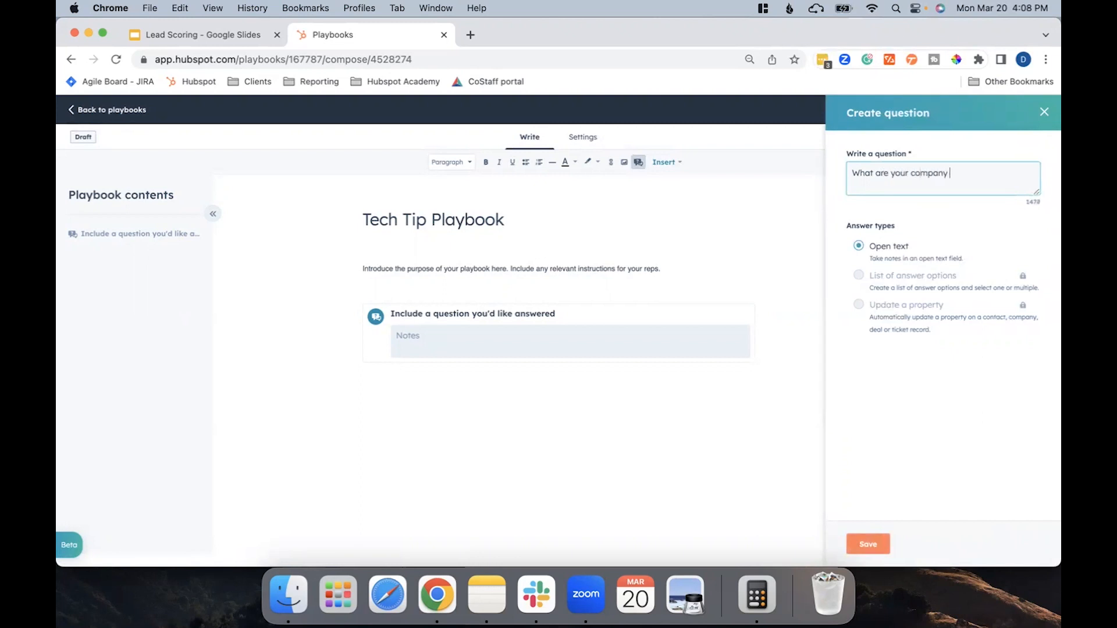
text(goals?)
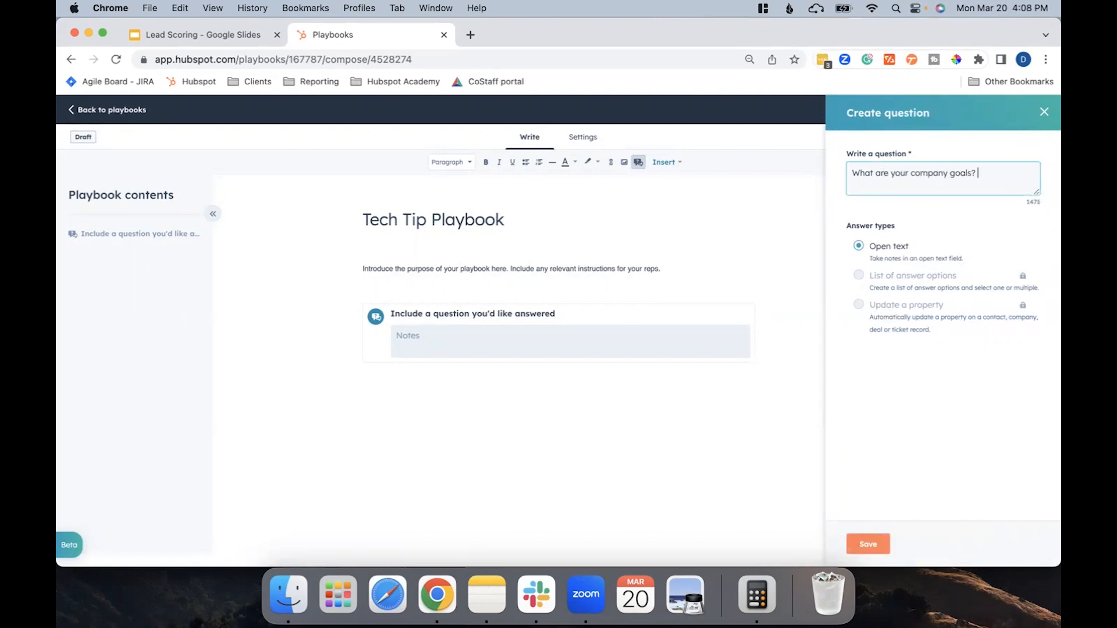
mouse_move(1021, 234)
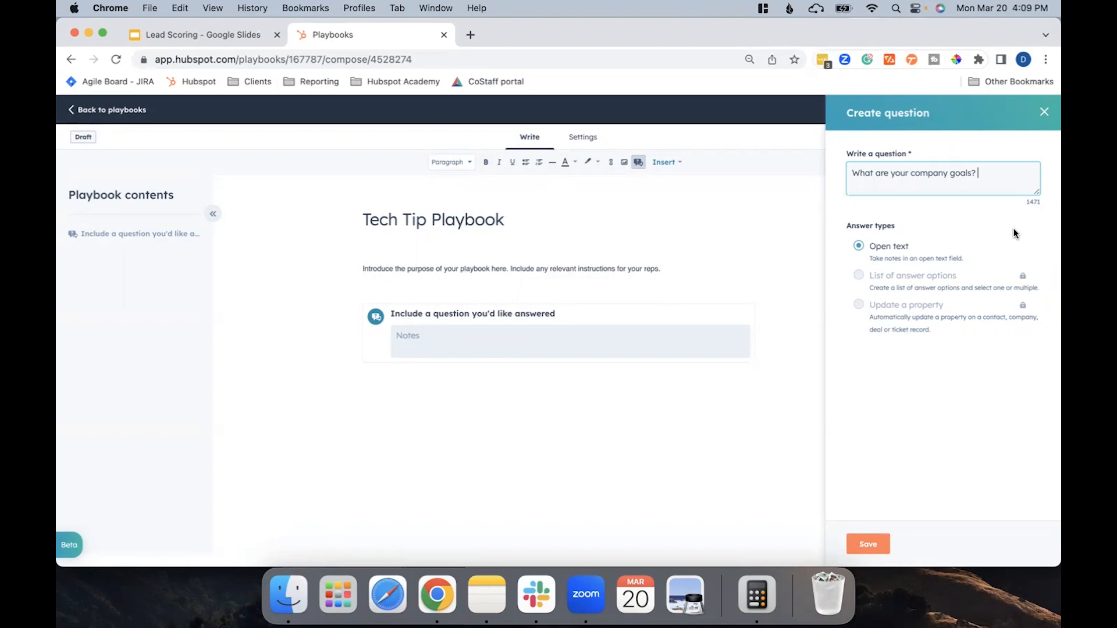
click(867, 543)
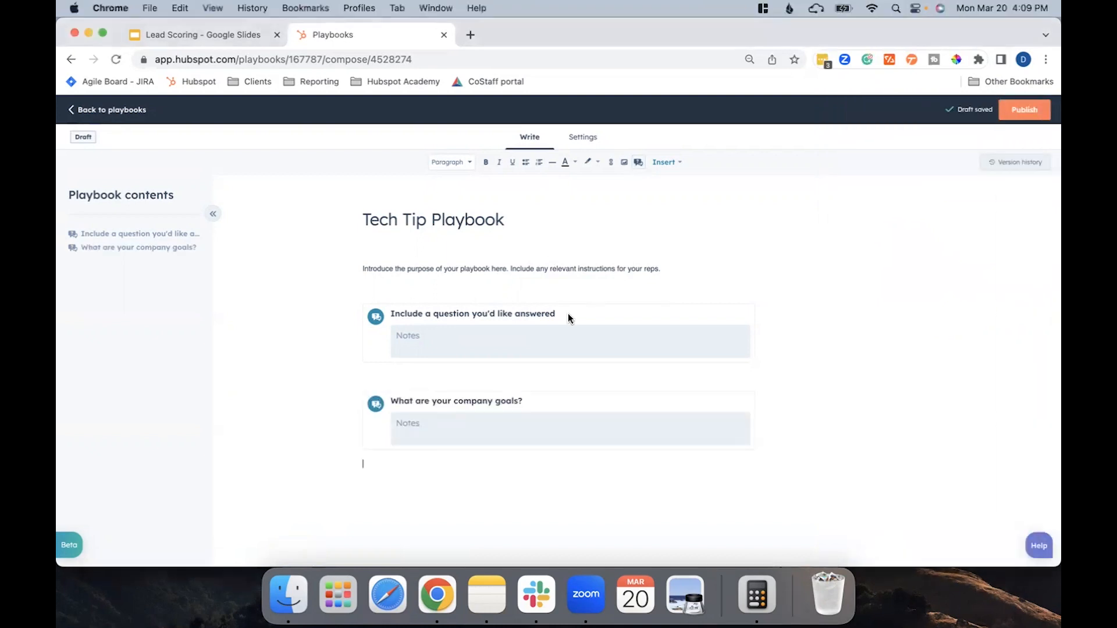
mouse_move(573, 320)
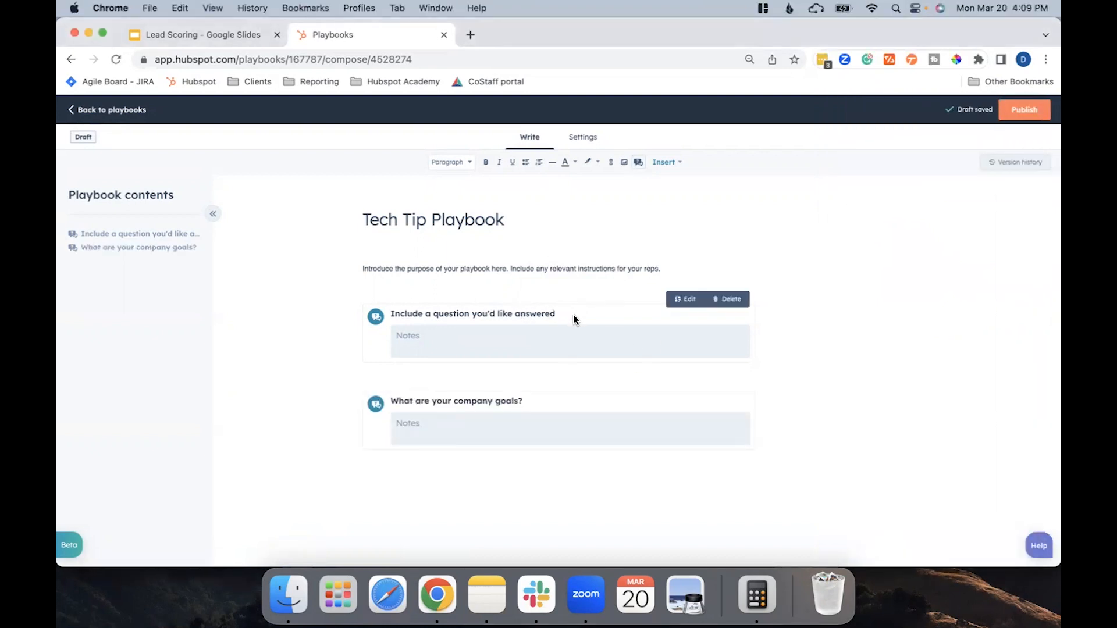
- Replace the placeholder question with 'How many team members do you have?' and save
click(685, 299)
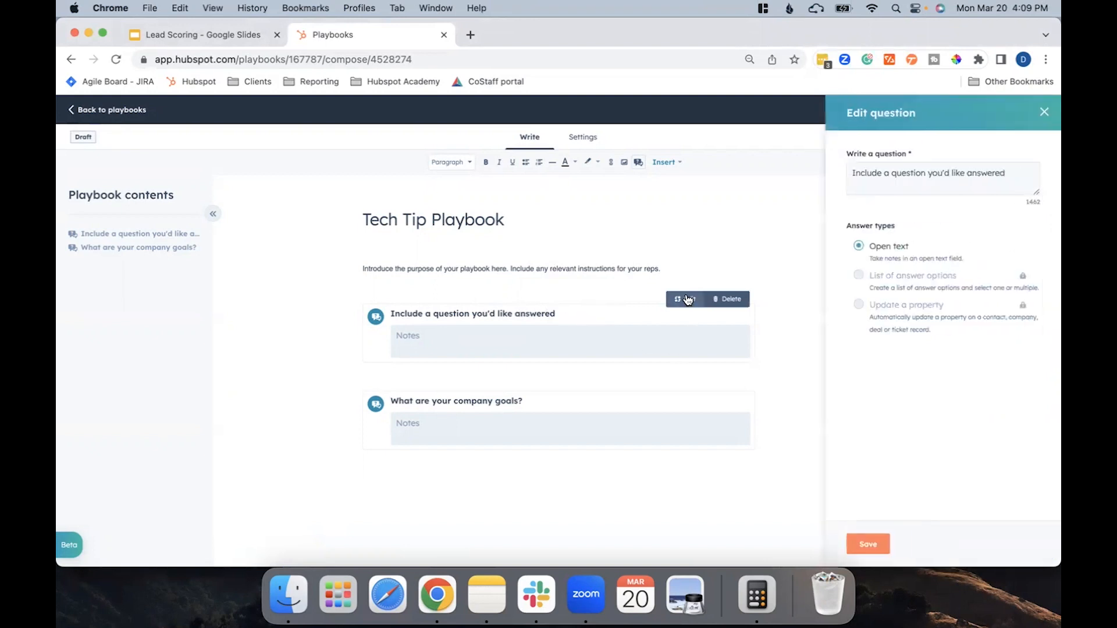
click(942, 177)
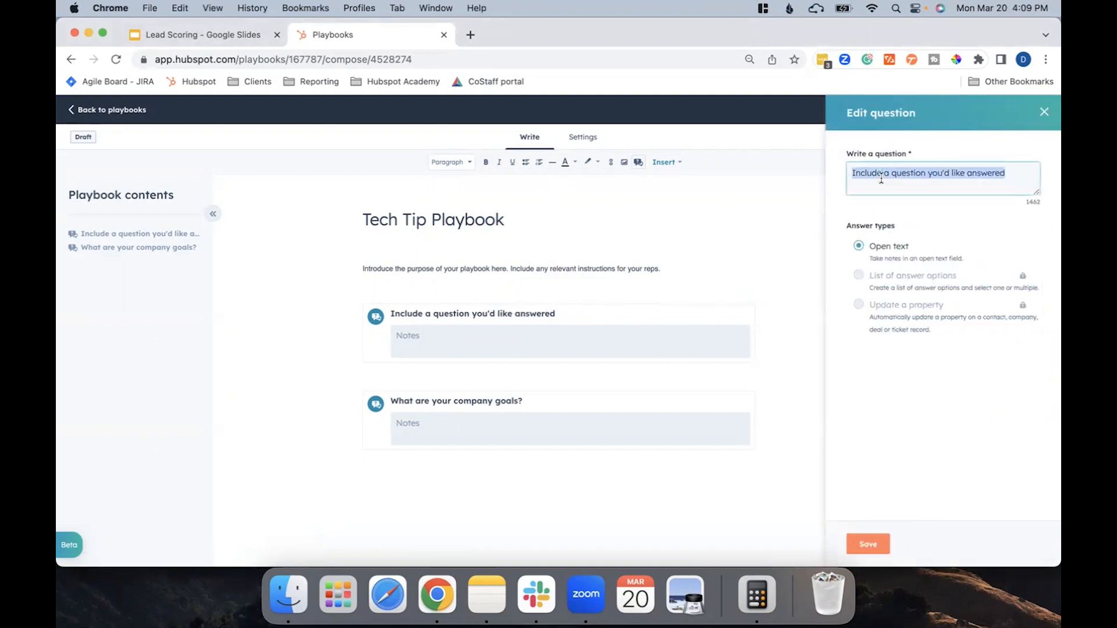
text(How many team members do you have)
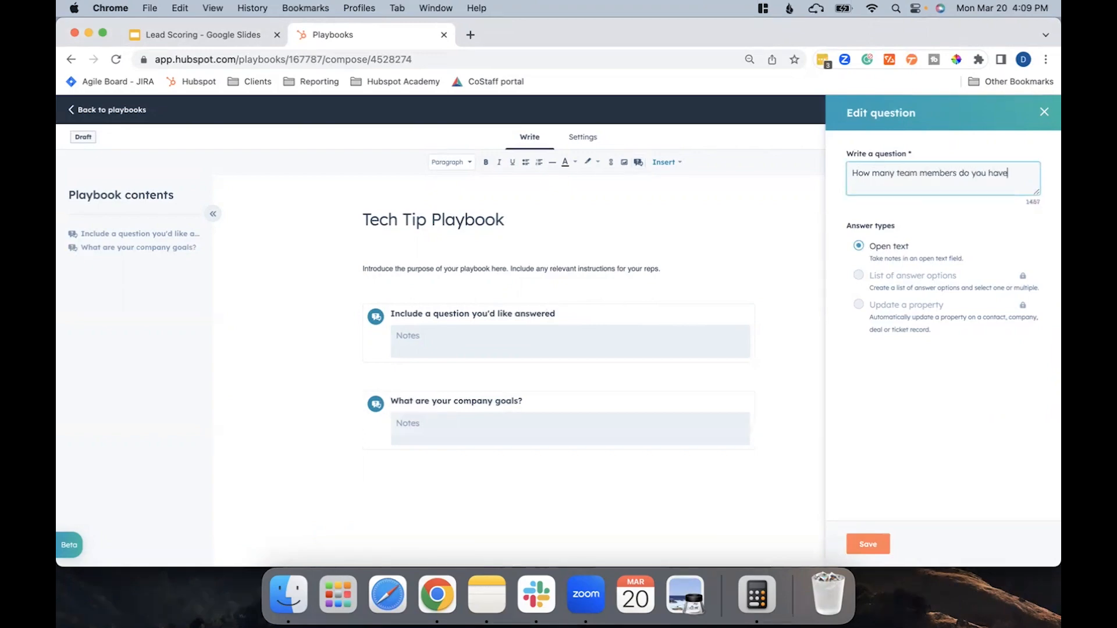
click(867, 544)
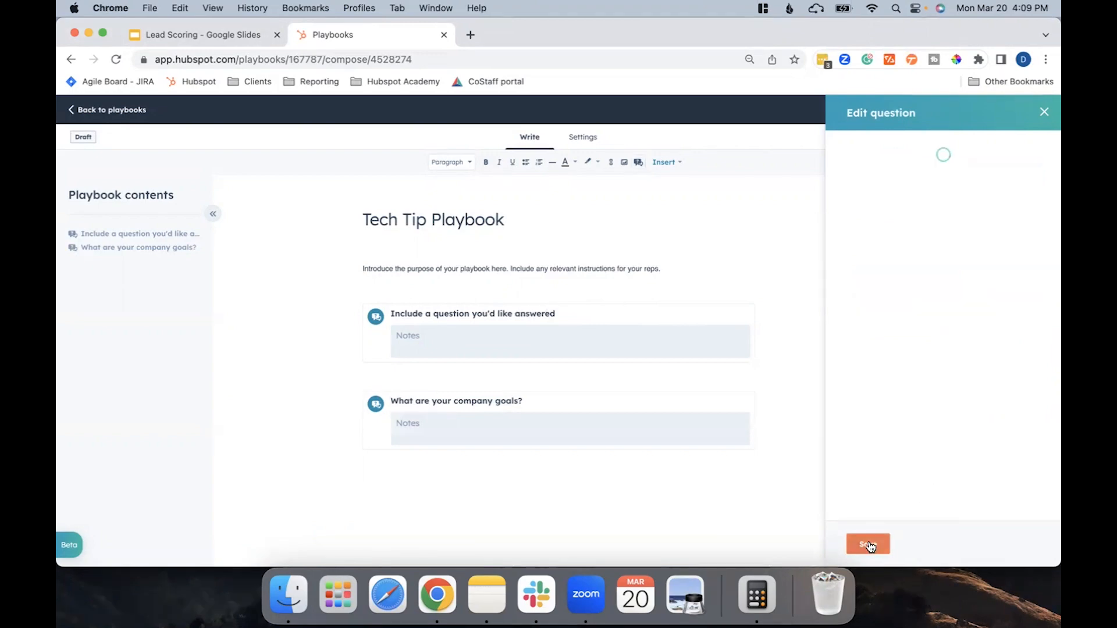
click(866, 545)
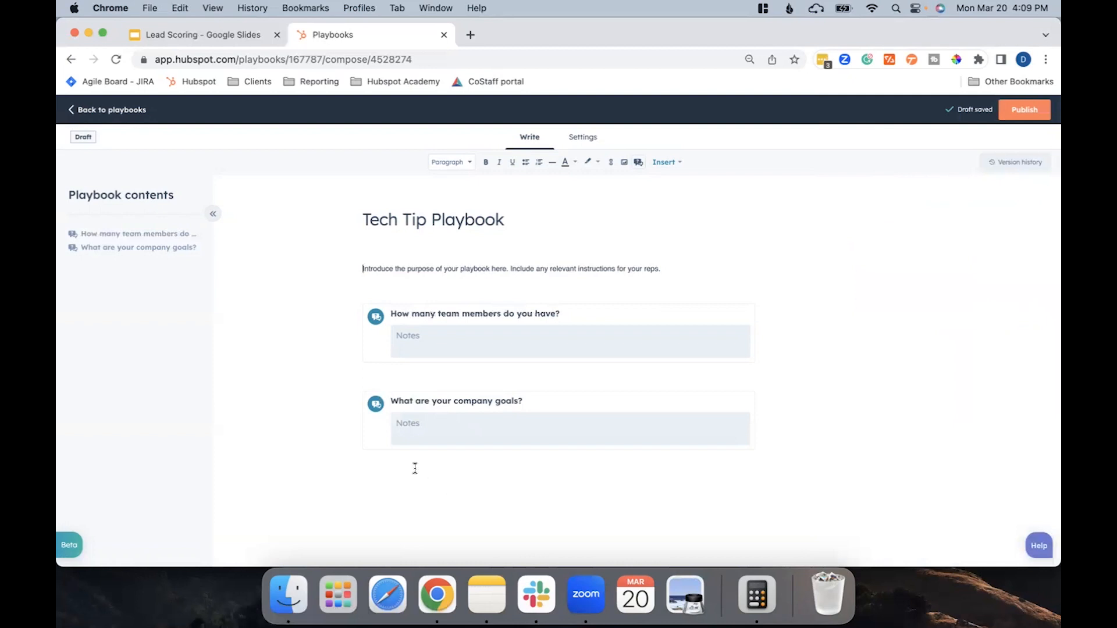
mouse_move(403, 461)
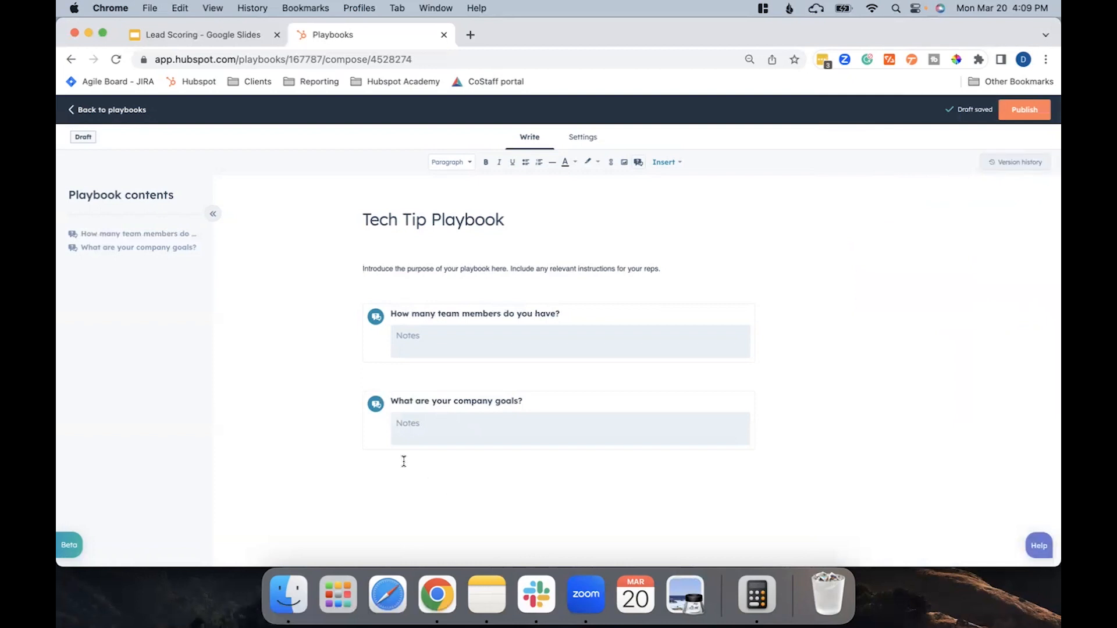
- Insert the questions 'Do you use HubSpot?' and 'Do you use WordPress?'
click(664, 161)
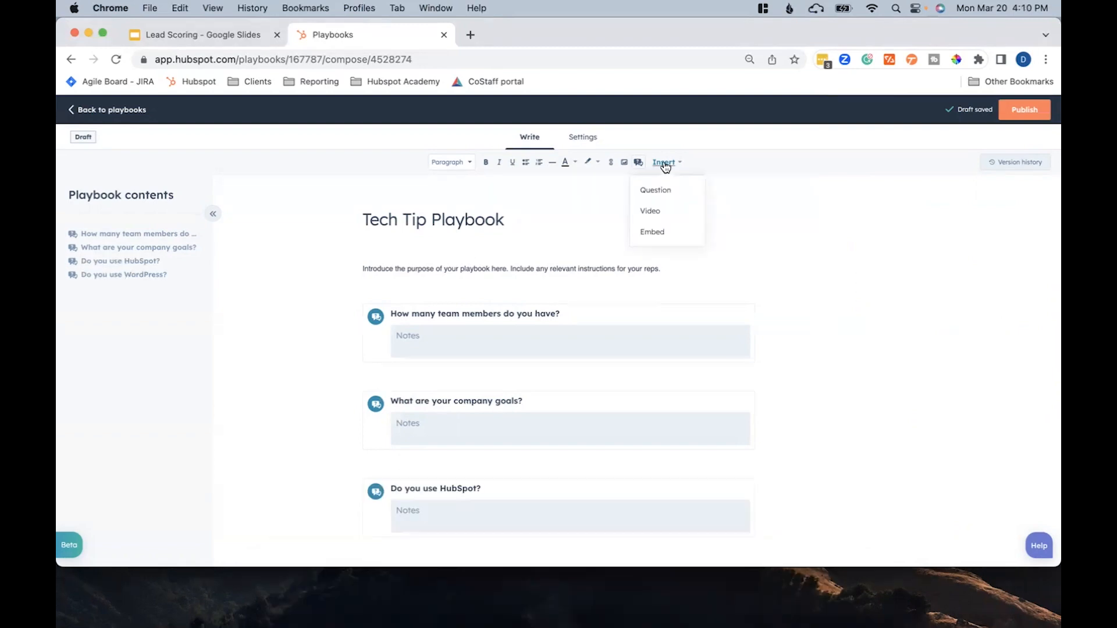
mouse_move(668, 214)
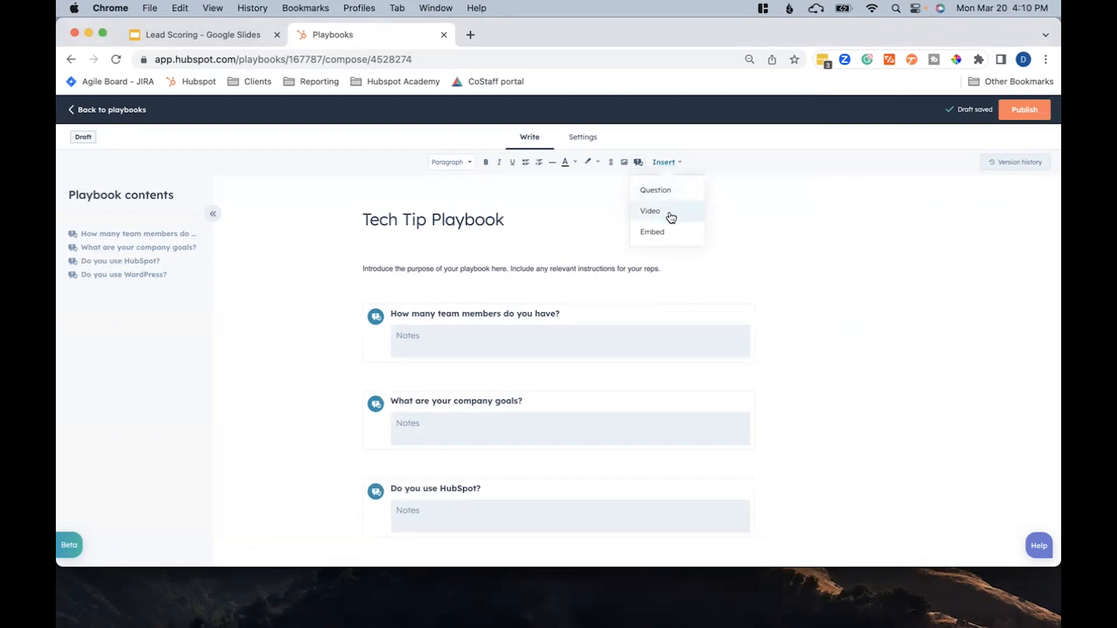
click(651, 232)
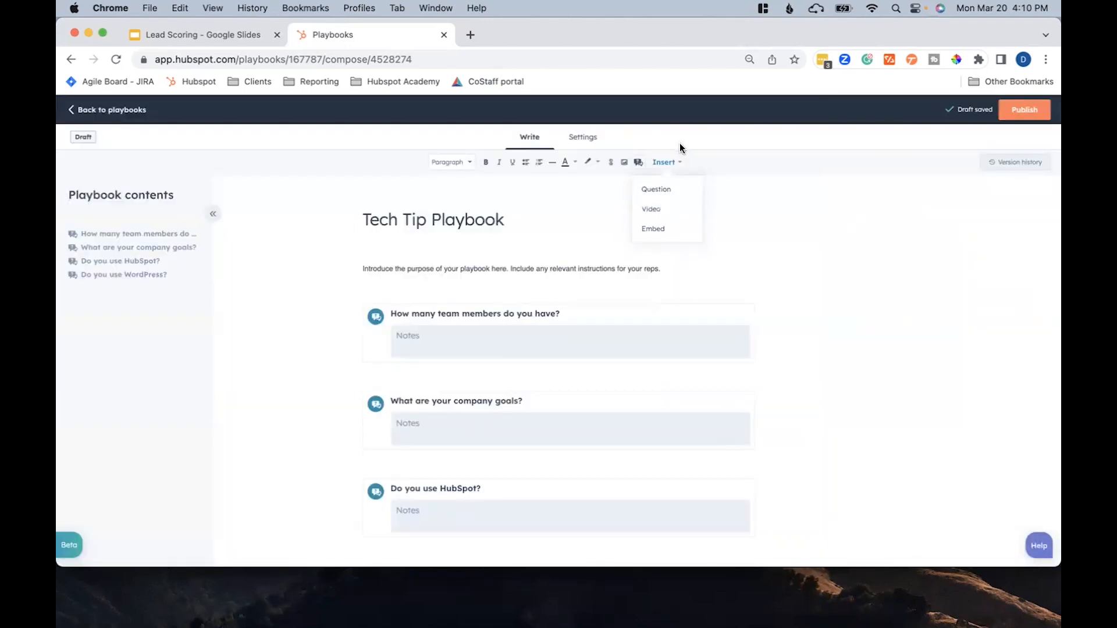
- Set engagement type to Call with Discovery / Connect Call as default call type
click(582, 137)
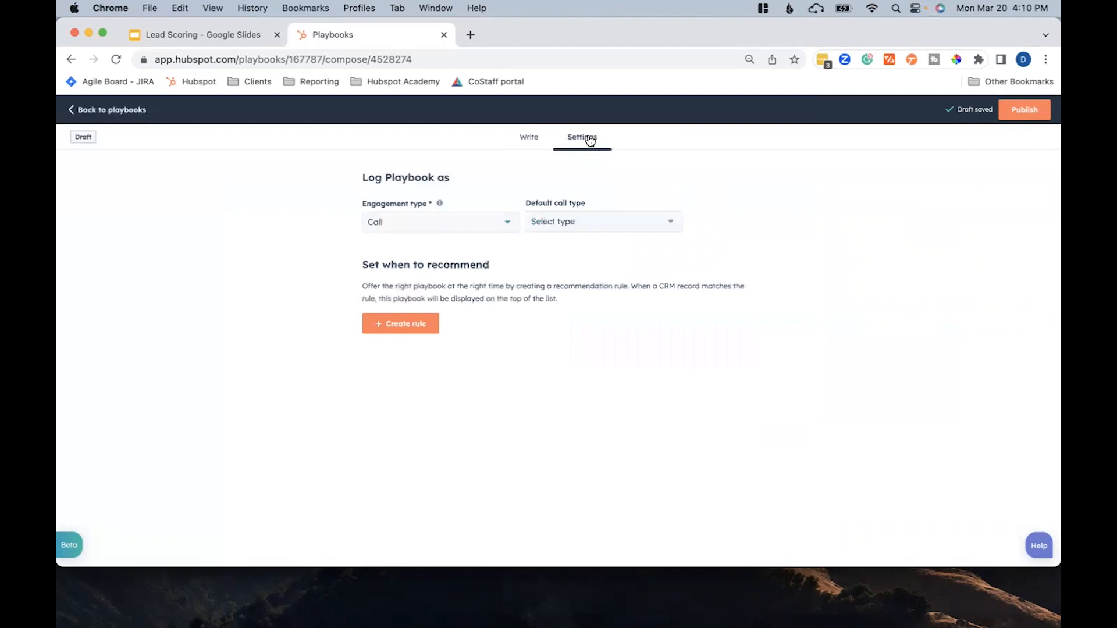
mouse_move(440, 215)
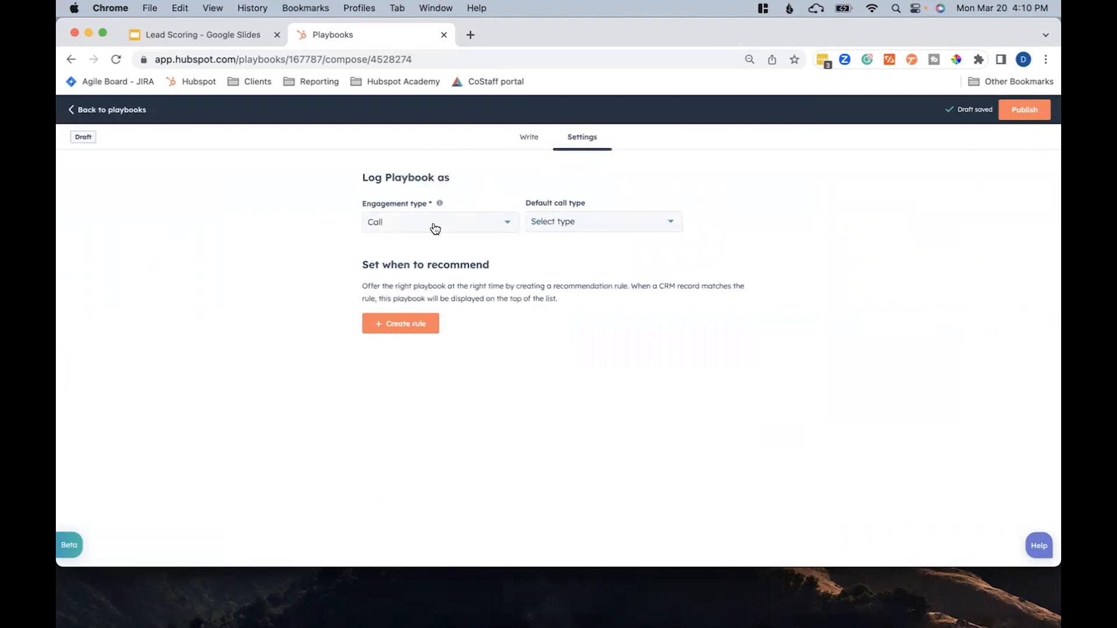
click(434, 222)
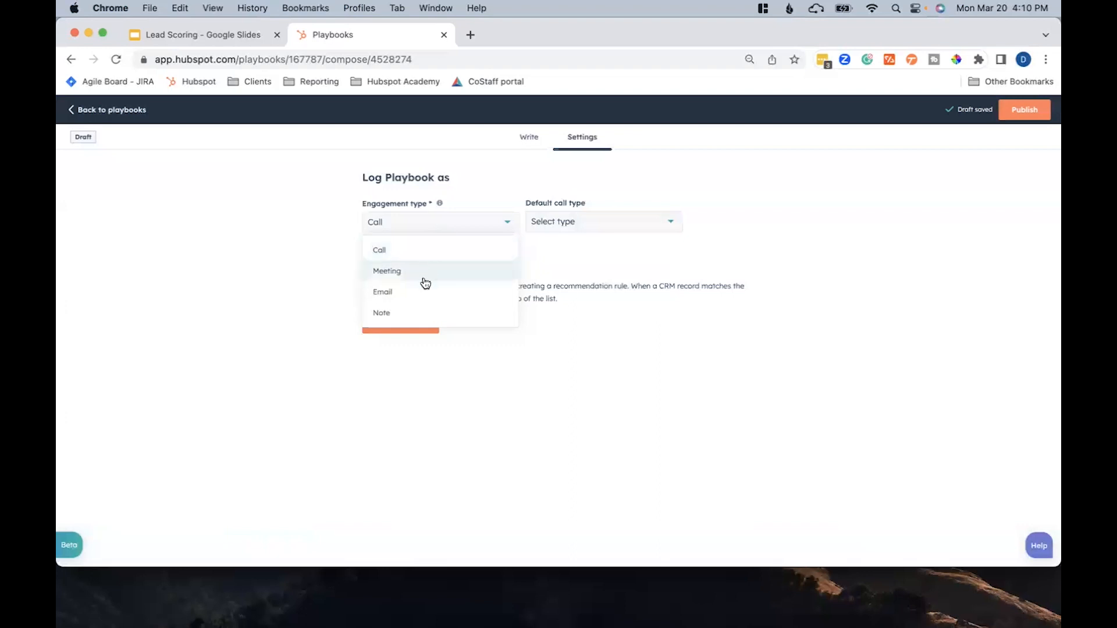
mouse_move(384, 251)
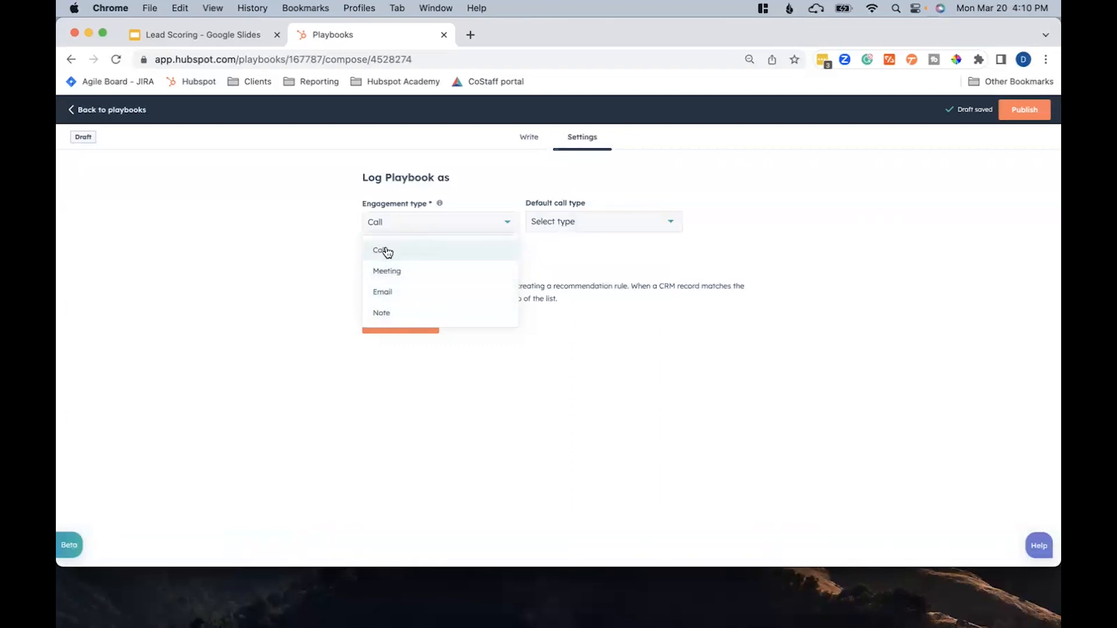
click(379, 250)
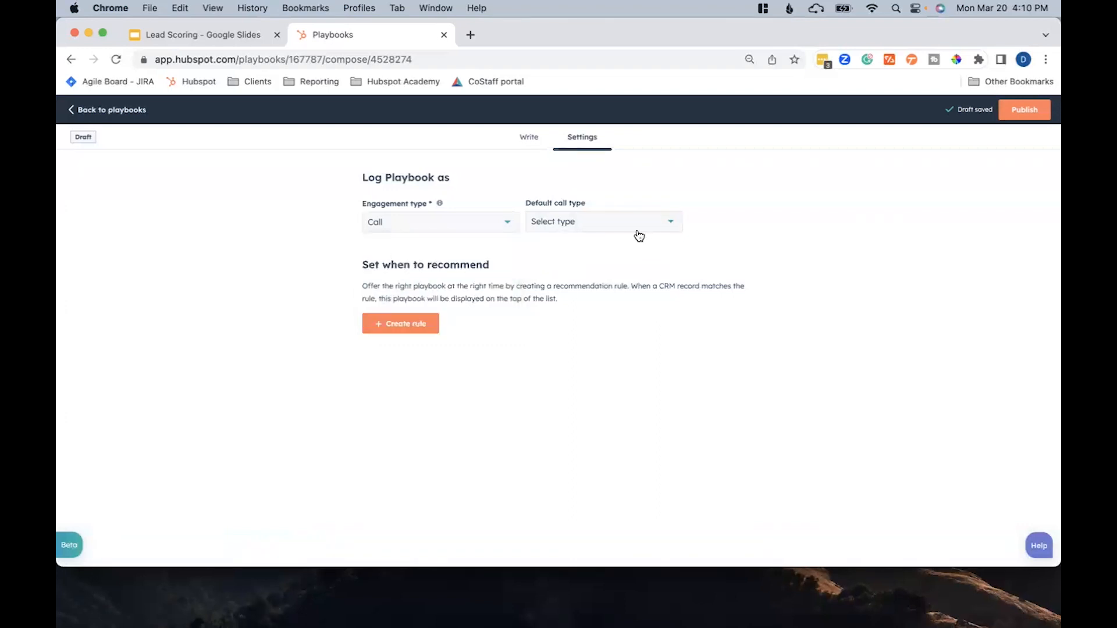
click(600, 222)
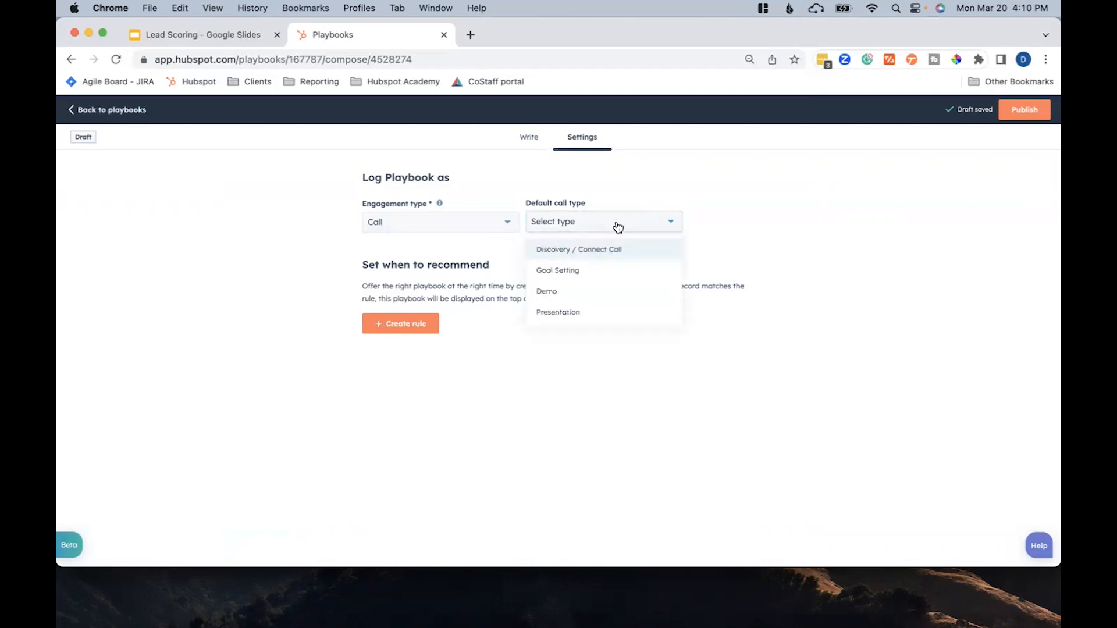
mouse_move(593, 250)
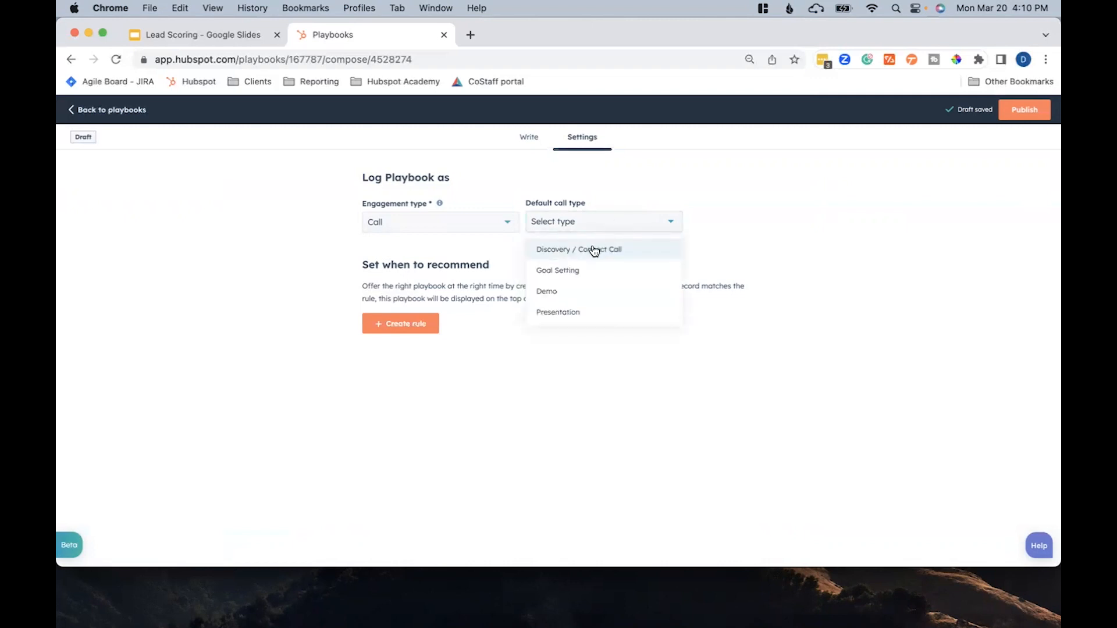
click(577, 249)
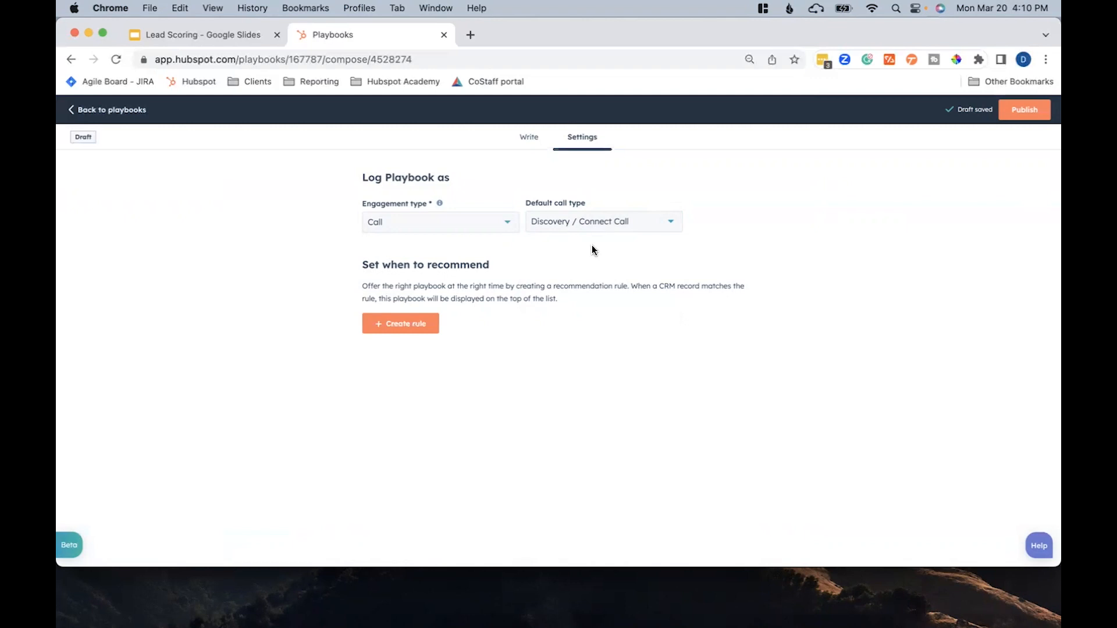
mouse_move(536, 328)
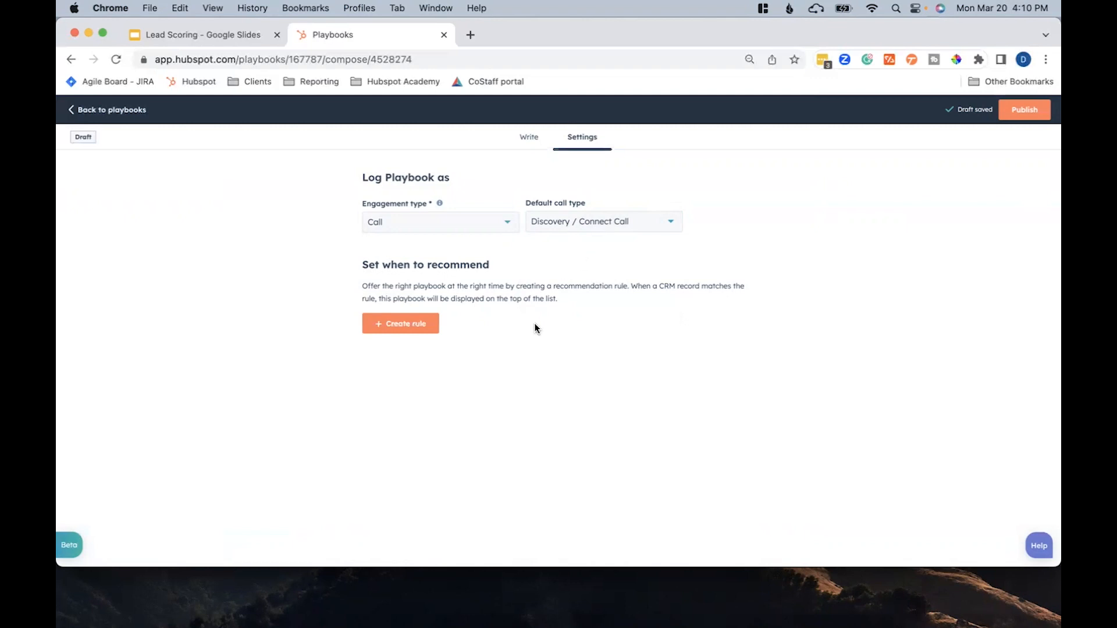
- Save a rule recommending the playbook when Contact: Lifecycle Stage is Lead
click(399, 323)
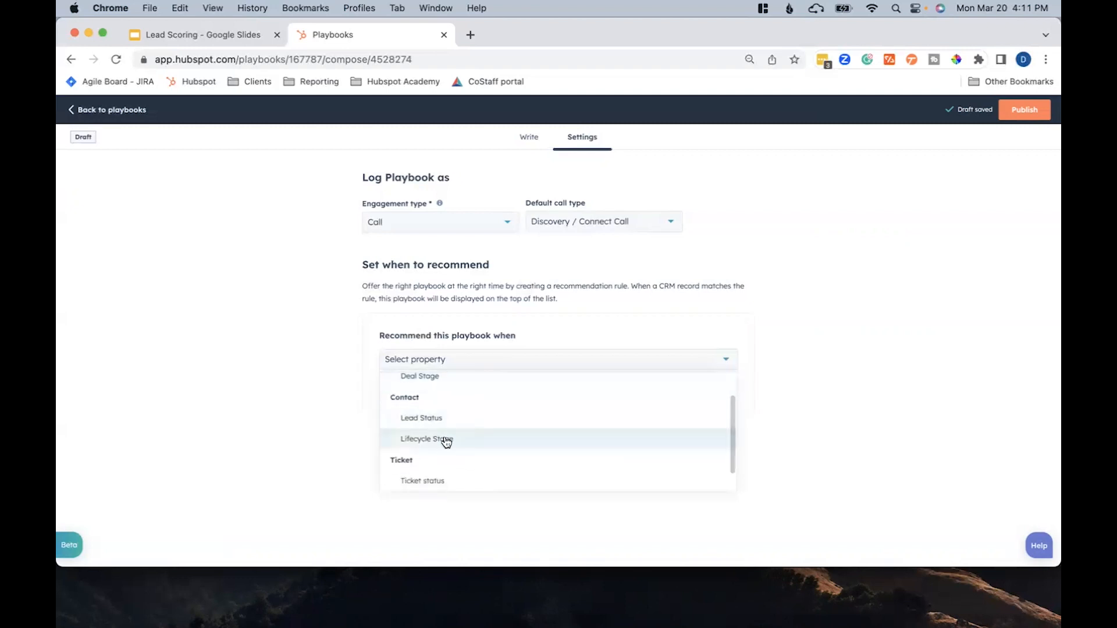
click(426, 439)
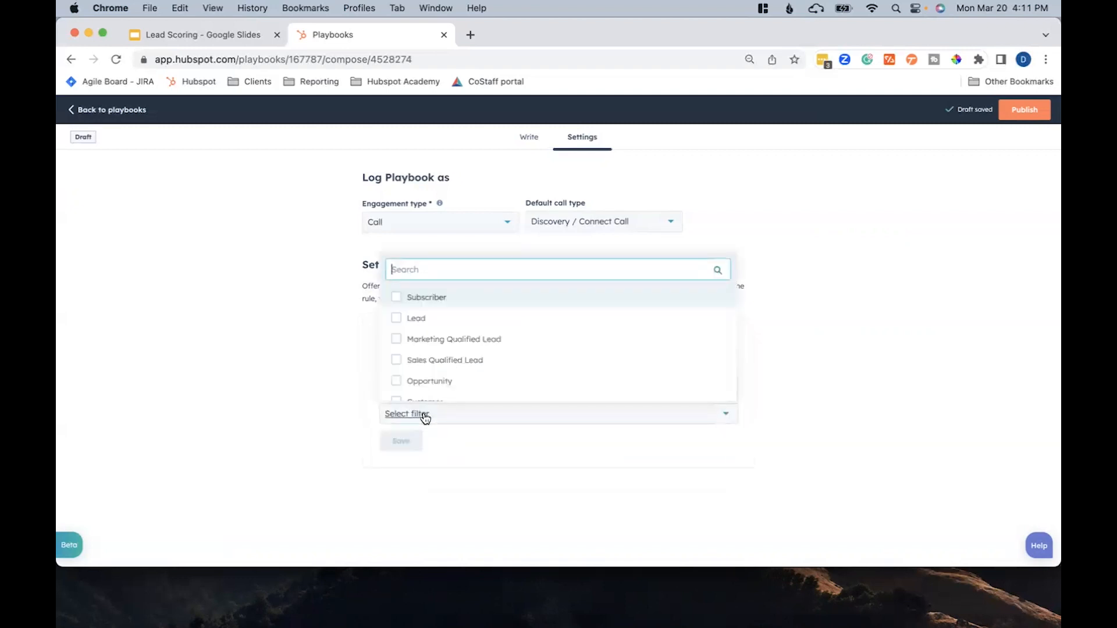
click(416, 317)
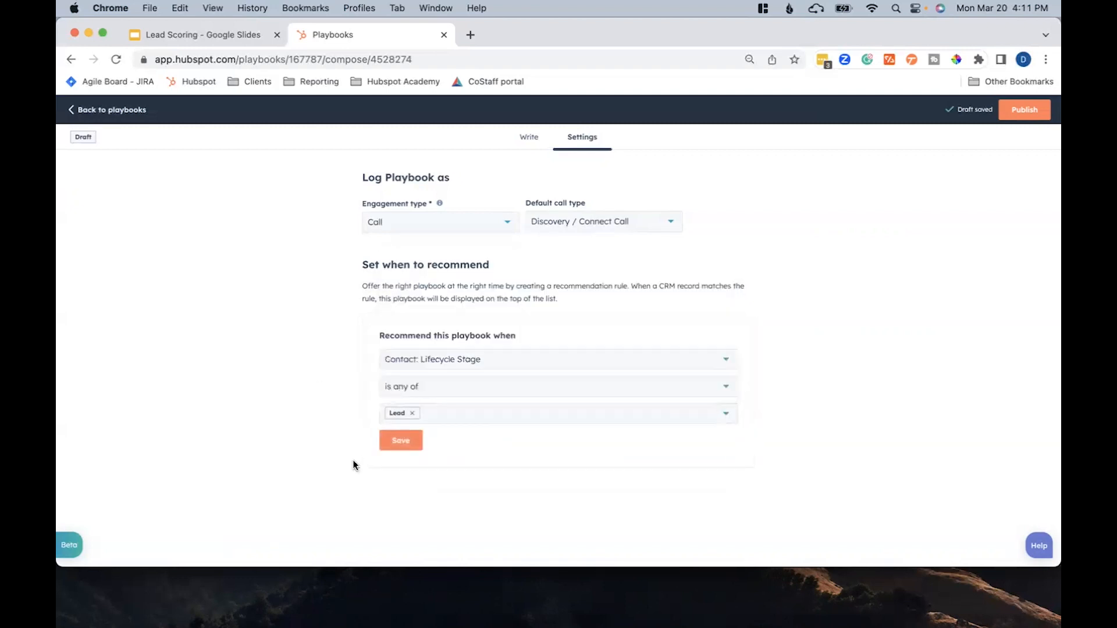
click(401, 440)
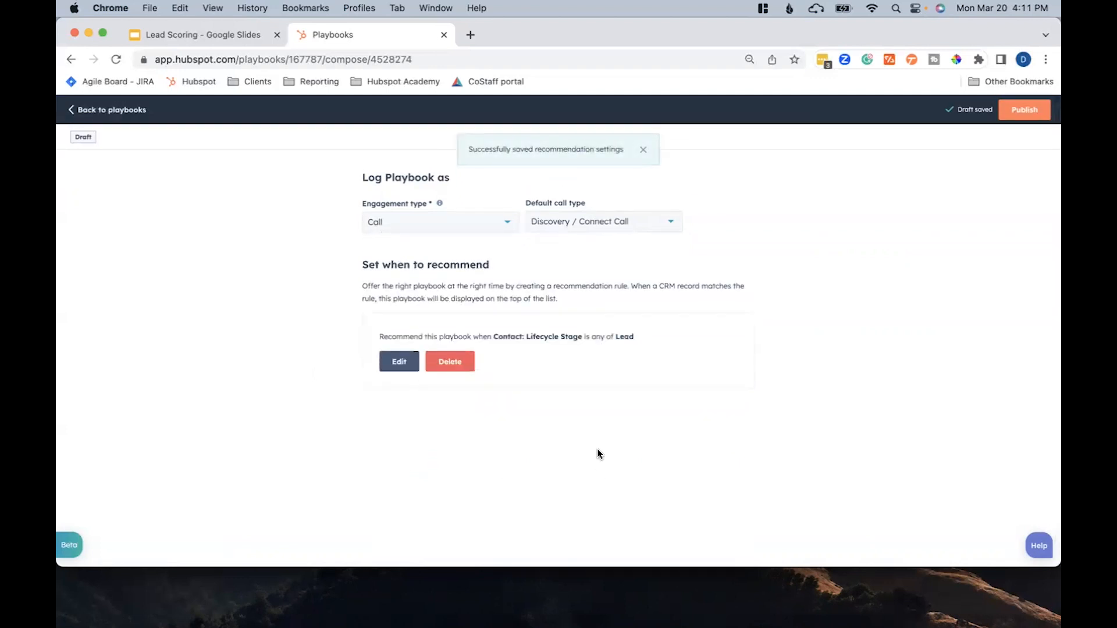
click(641, 149)
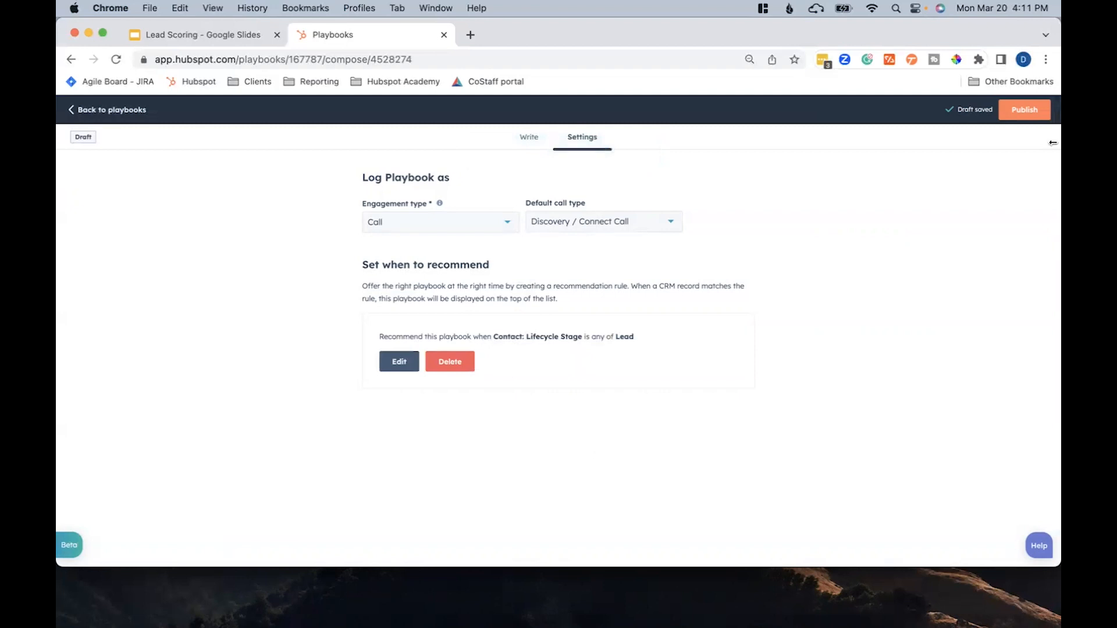
- Publish the Tech Tip Playbook and open a Lead contact's record
click(1023, 109)
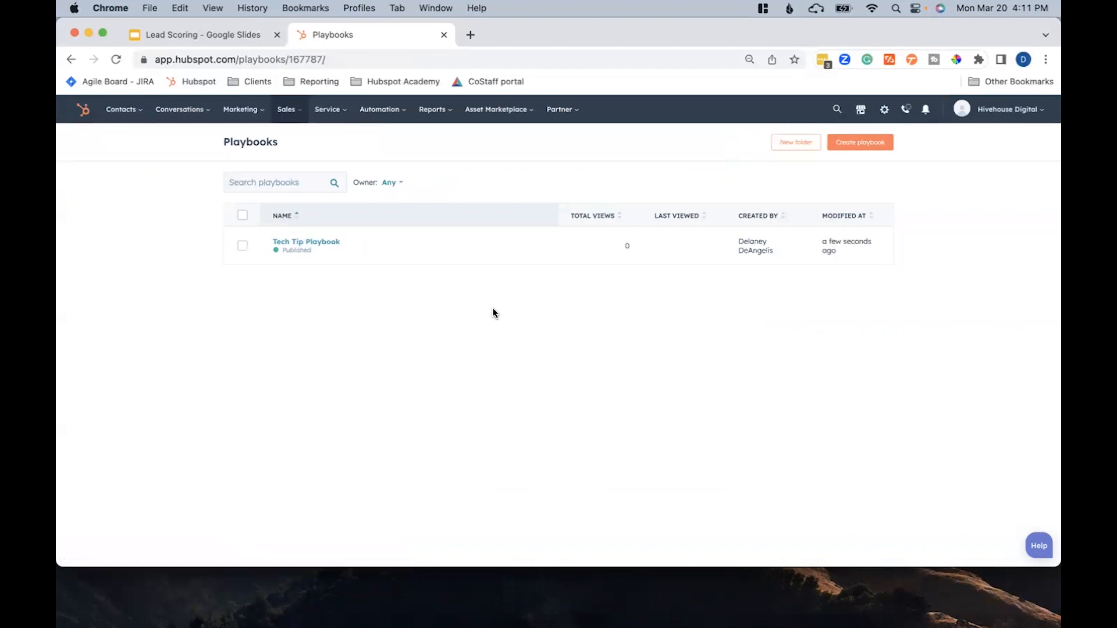
click(754, 245)
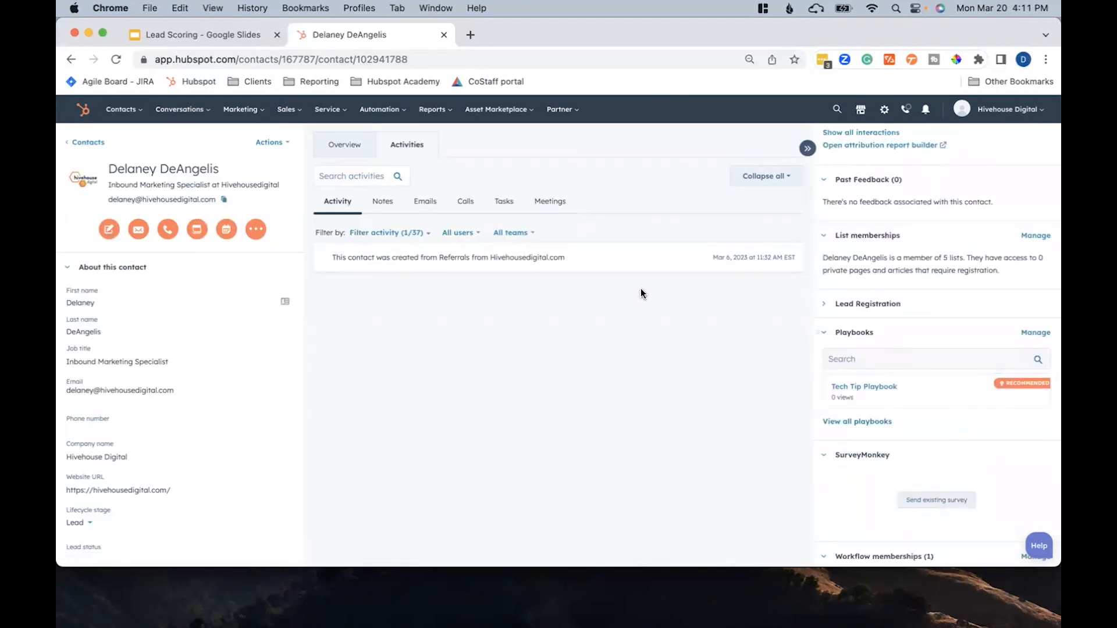
mouse_move(1007, 390)
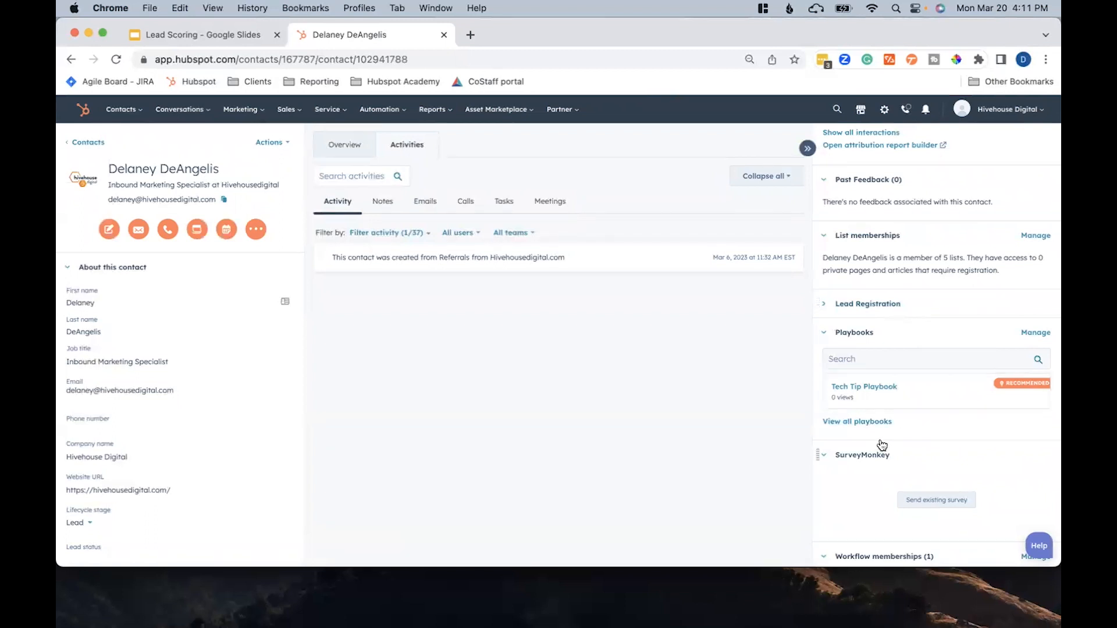
mouse_move(853, 350)
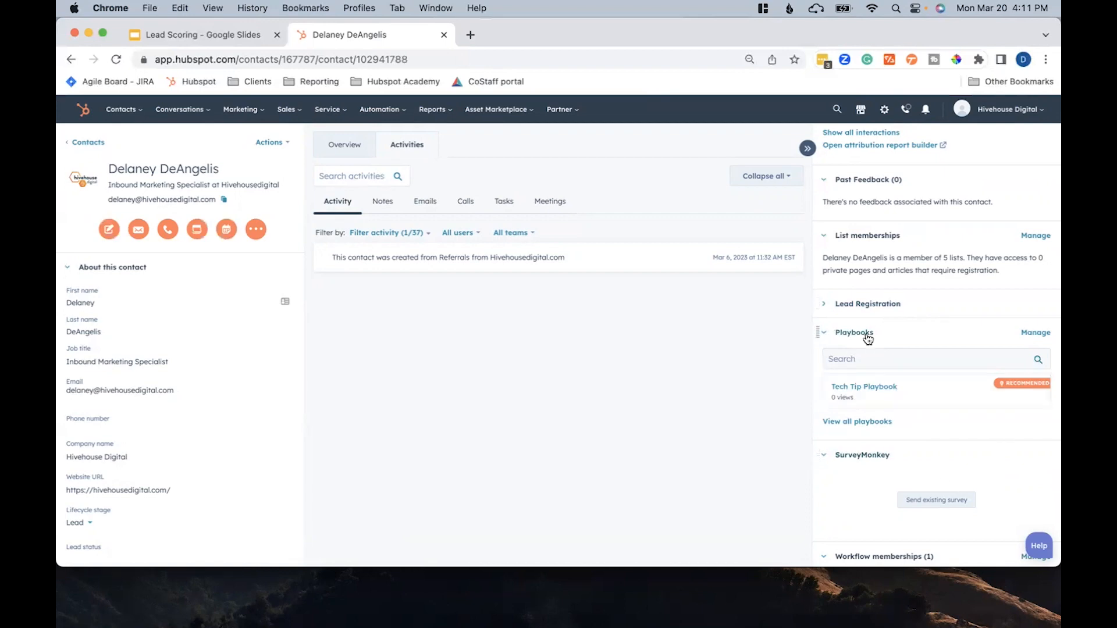
- Open Tech Tip Playbook from the contact record's Playbooks sidebar card
click(864, 387)
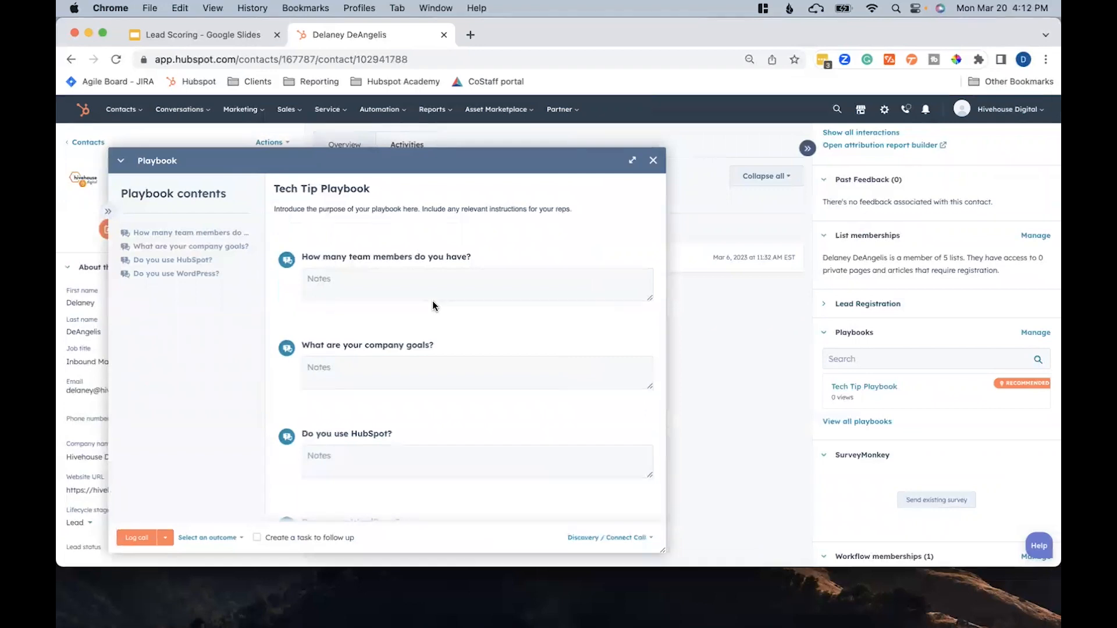
- Log the playbook call as Connected with a follow-up task in 3 business days
scroll(down, 3)
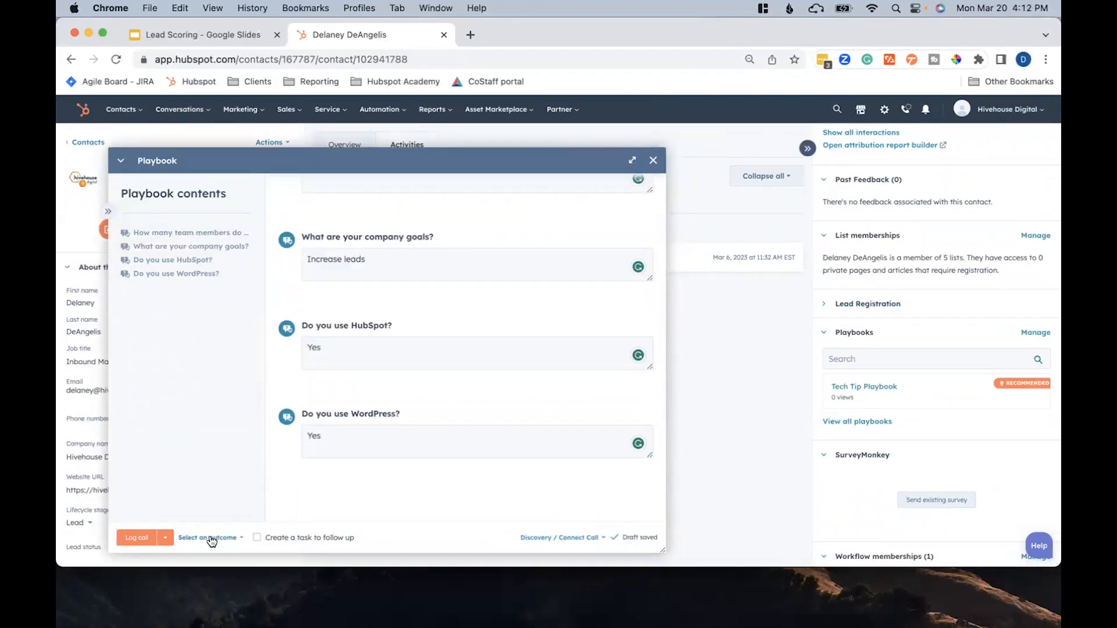
click(210, 537)
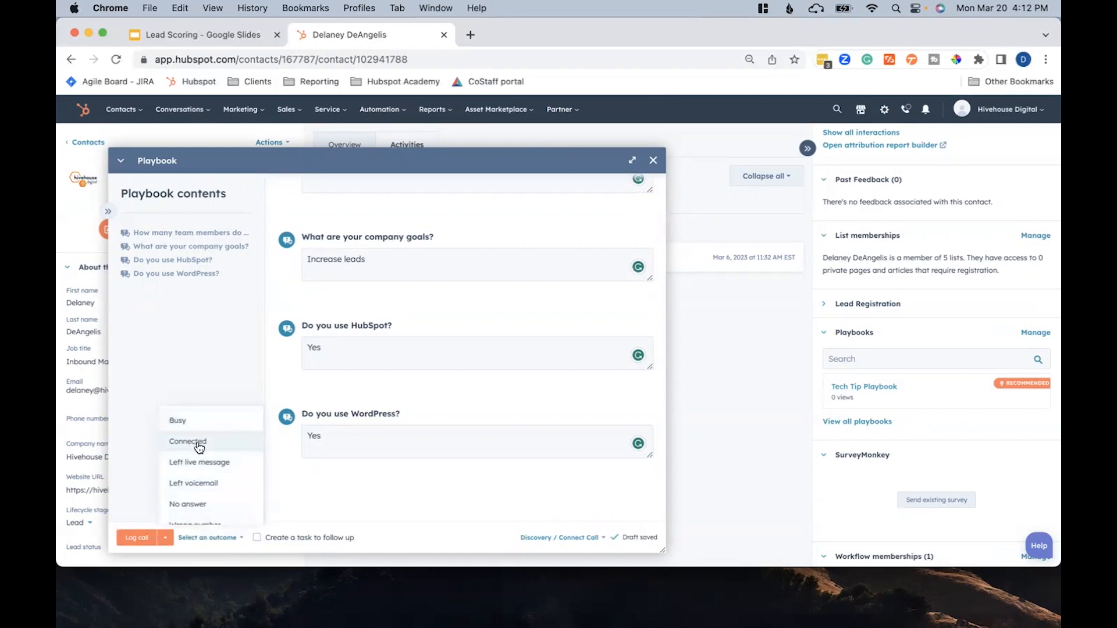
mouse_move(187, 441)
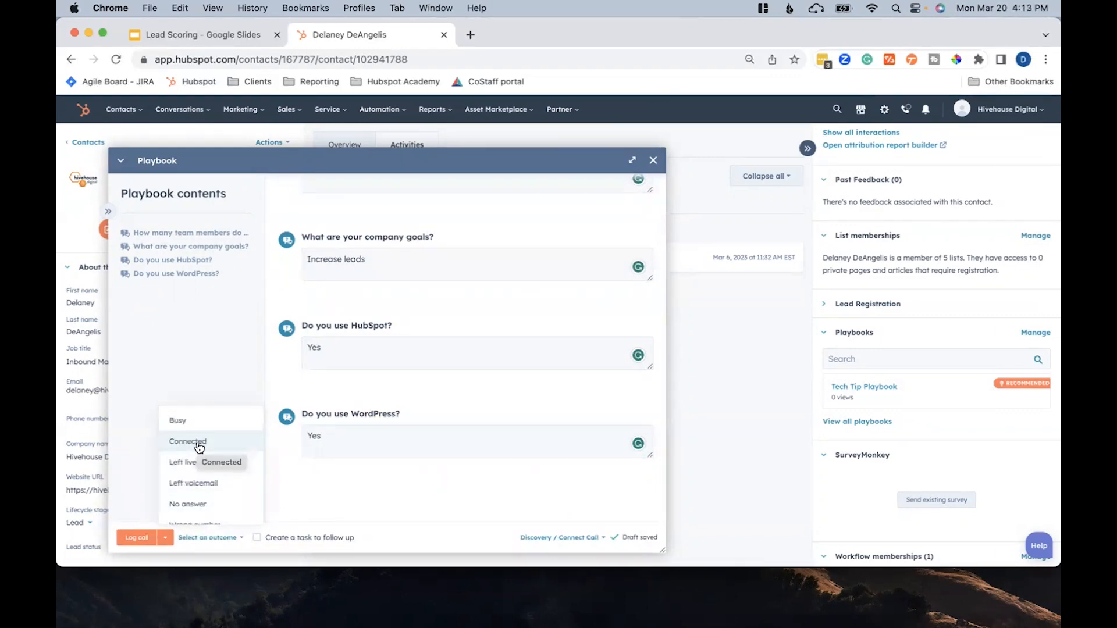
click(187, 441)
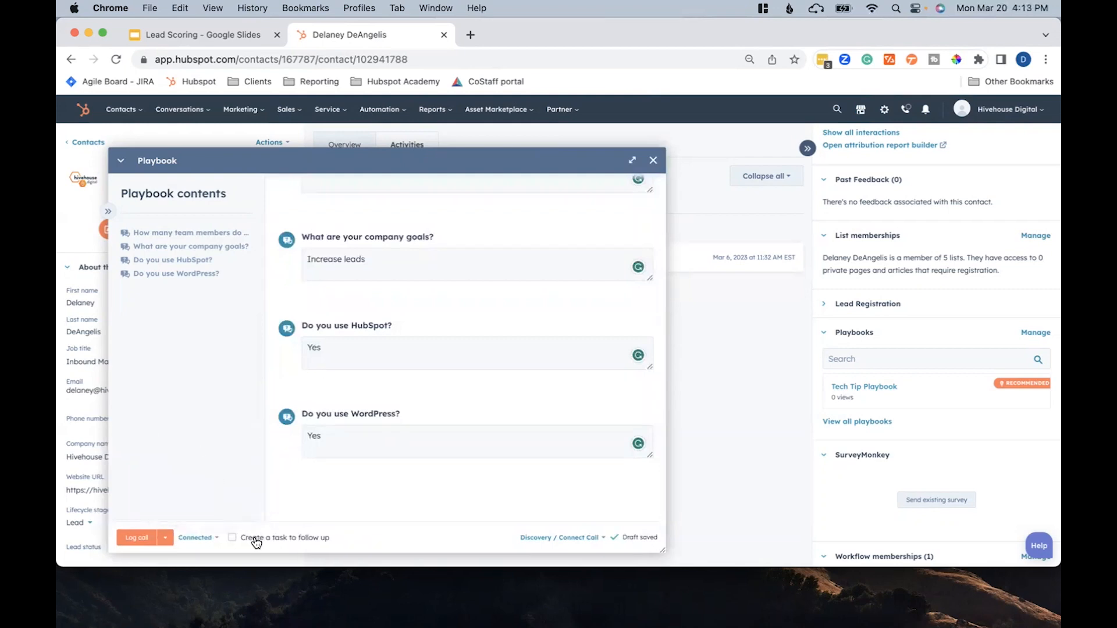
click(232, 537)
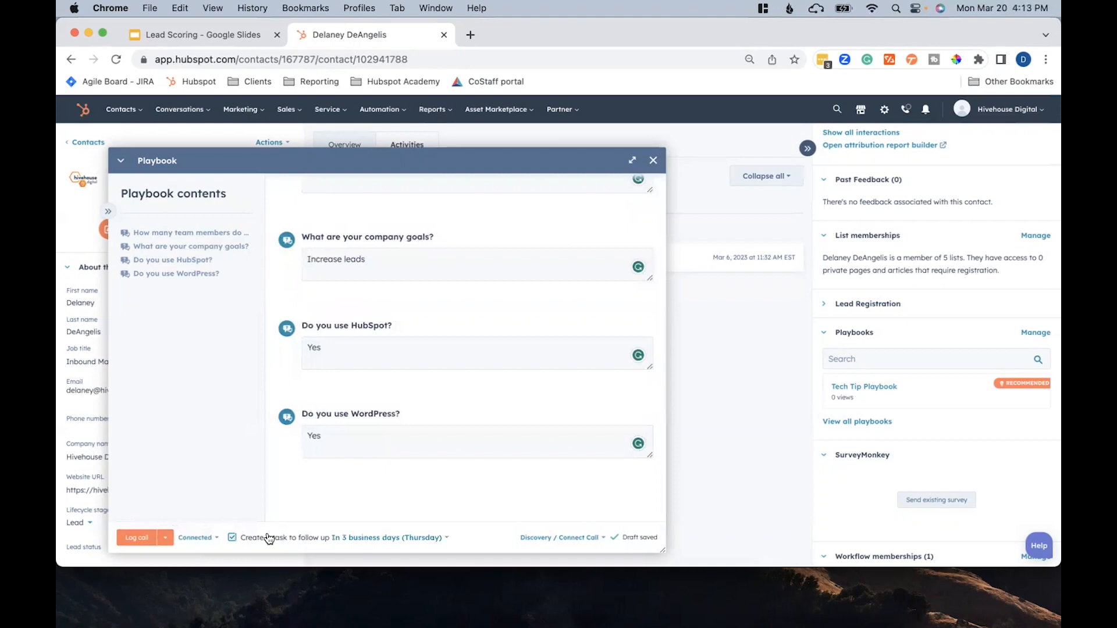
click(135, 537)
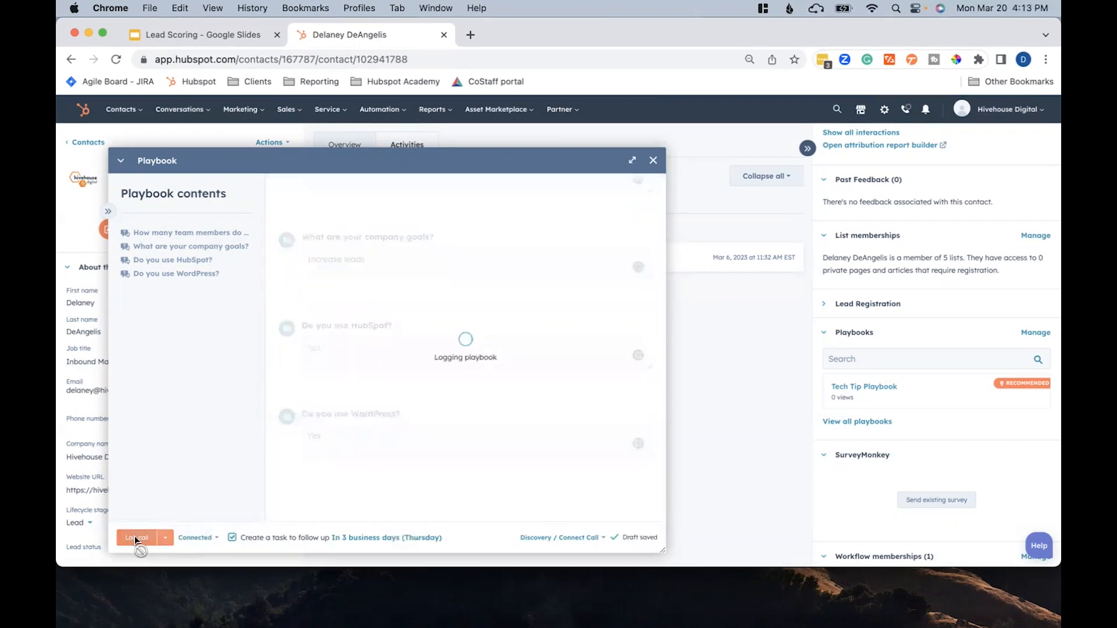
click(135, 537)
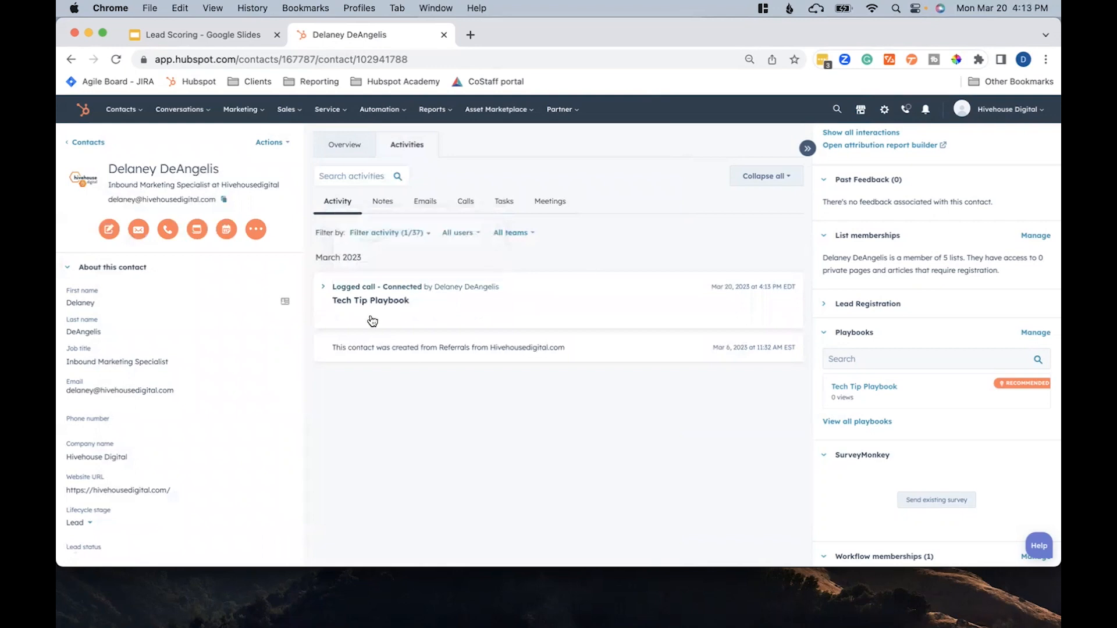
- Expand the logged Tech Tip Playbook call, then filter the contact's timeline to Calls
click(323, 286)
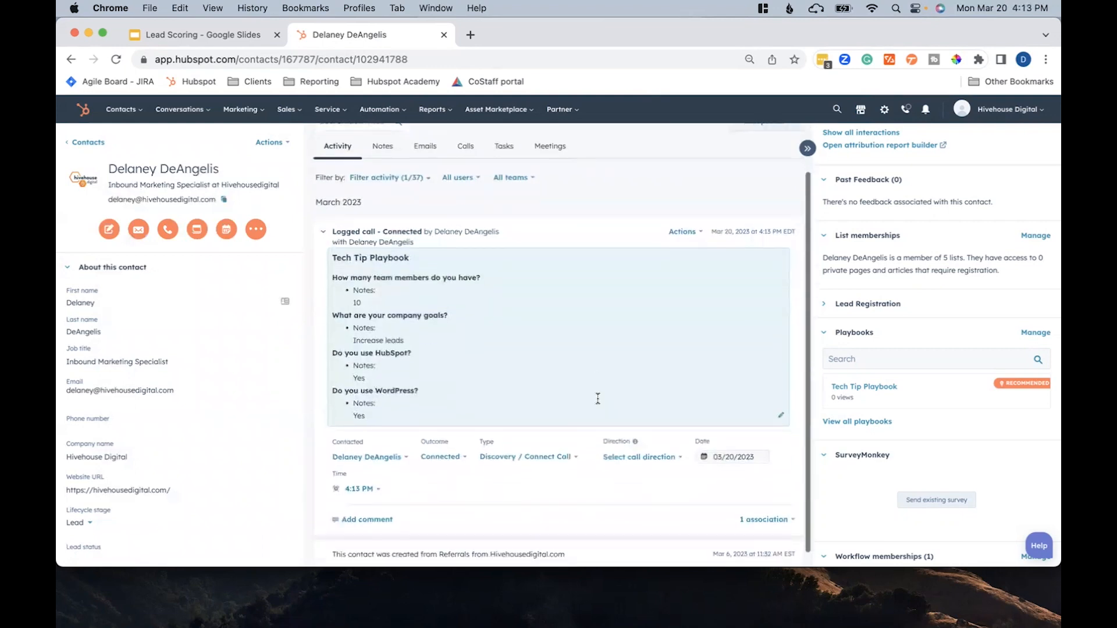
mouse_move(475, 381)
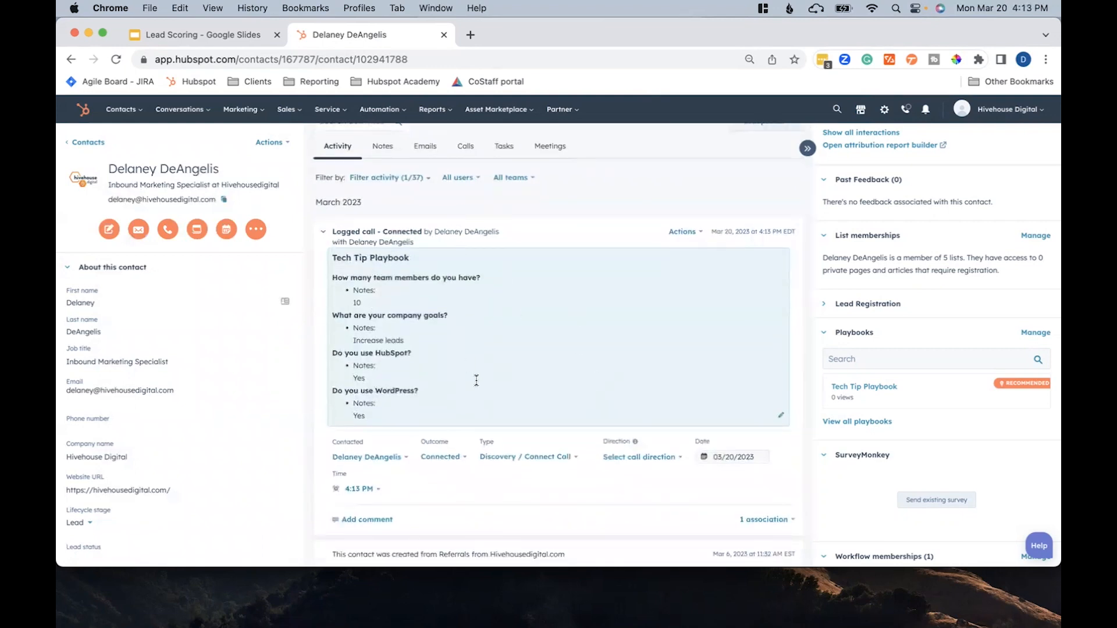
scroll(up, 3)
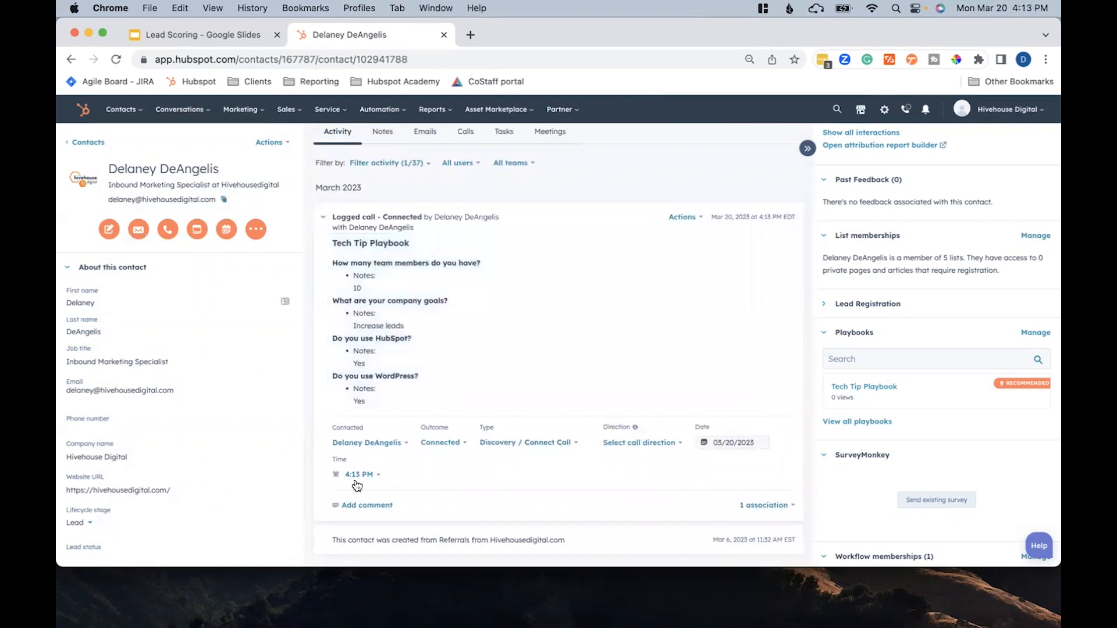
mouse_move(542, 515)
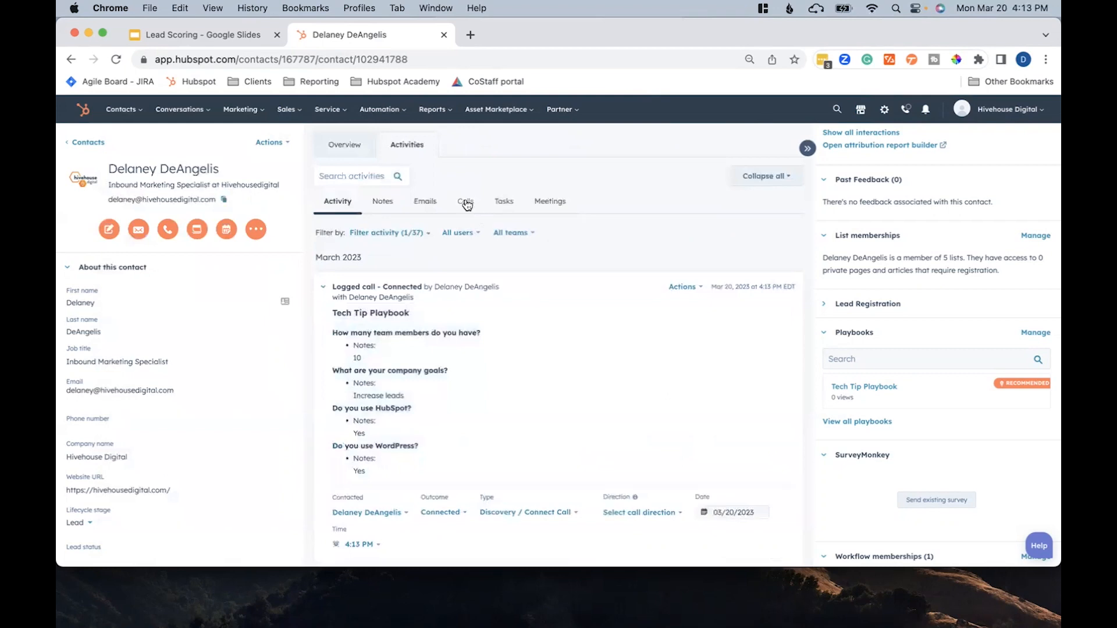
click(463, 200)
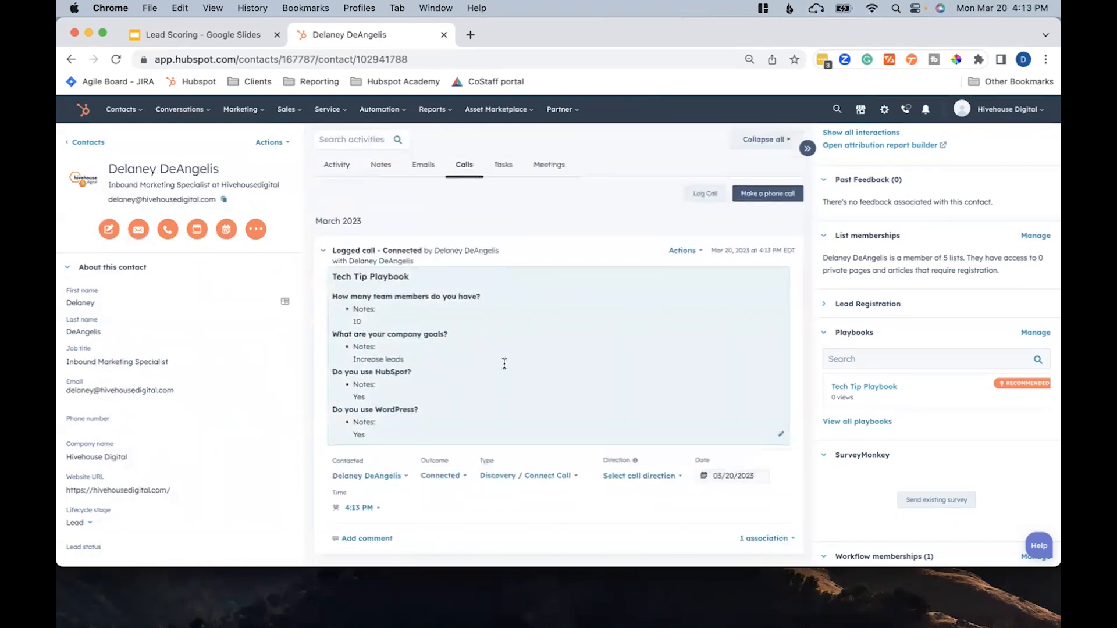